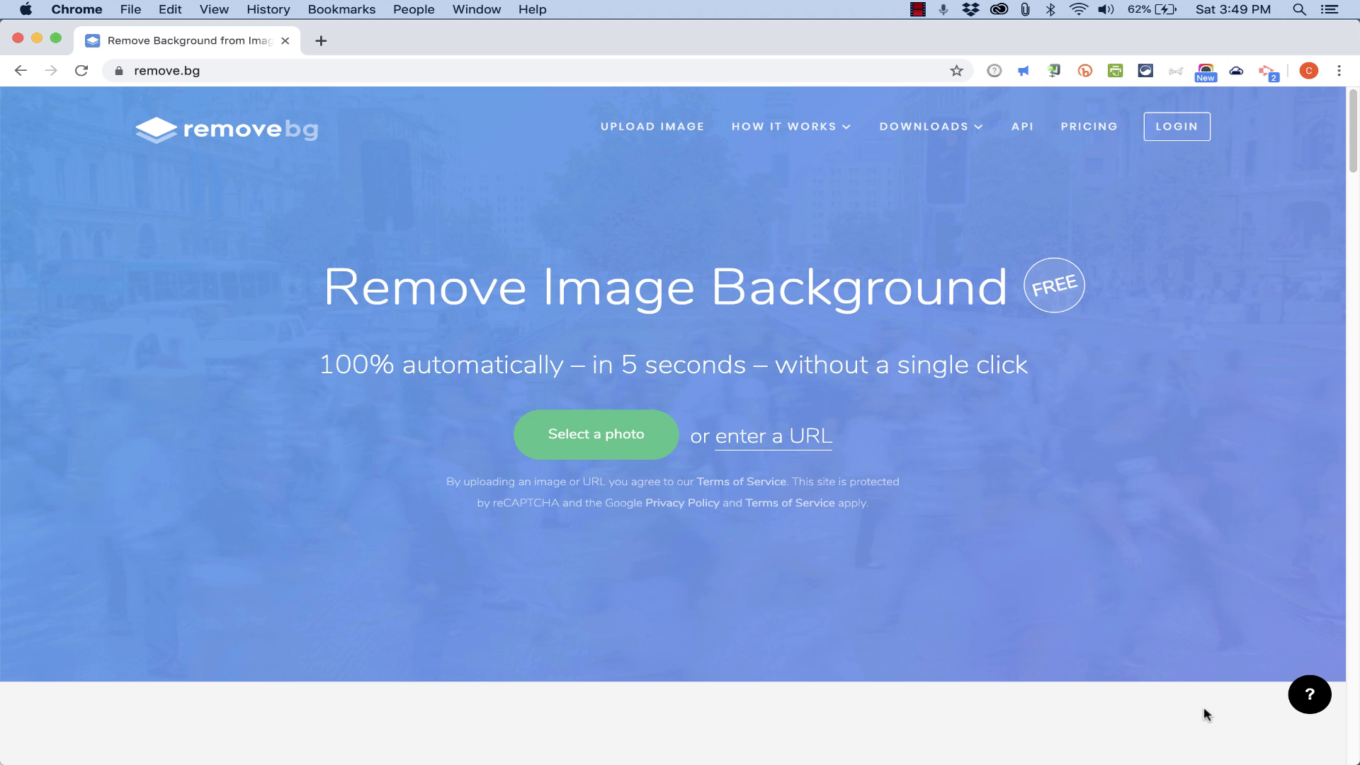
pyautogui.moveTo(1055, 716)
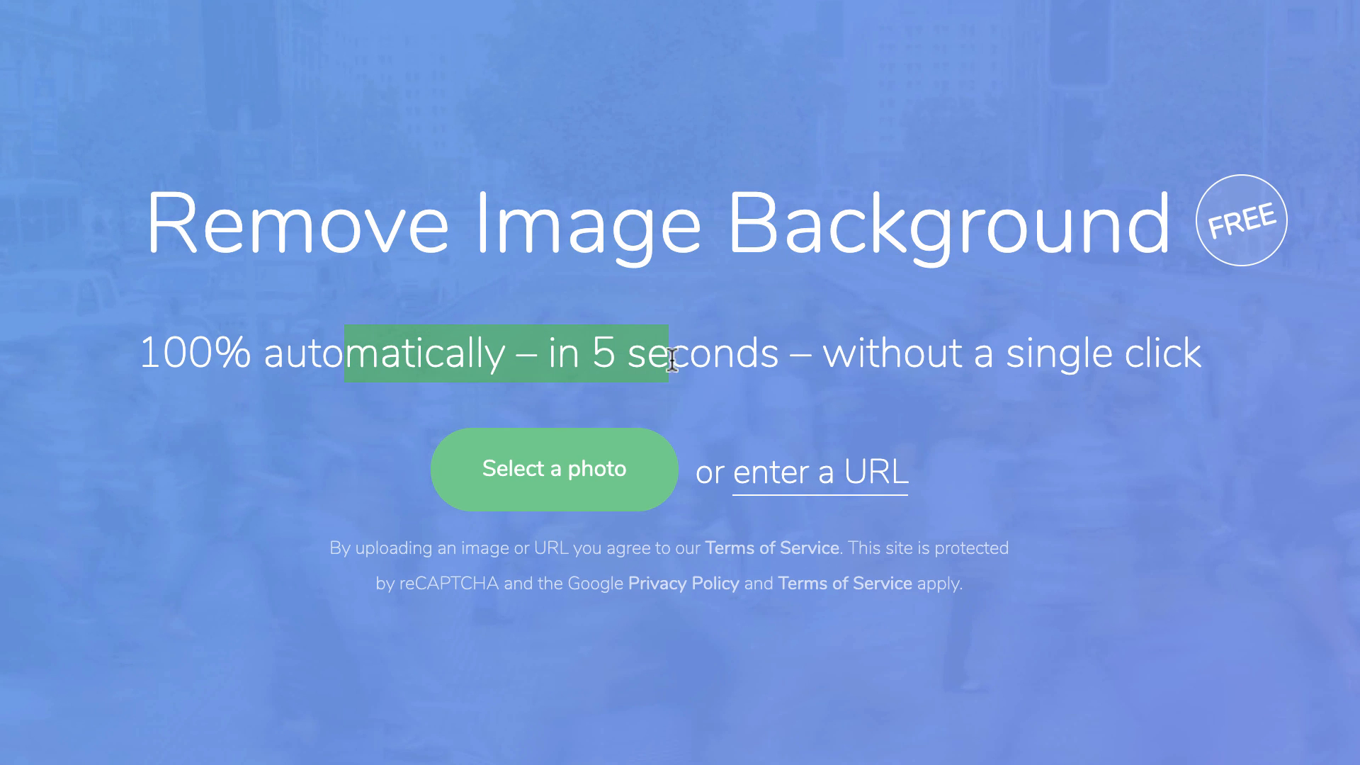
# Step: Open remove.bg's photo picker and enter the Animales folder to find the bald eagle photo
pyautogui.moveTo(668, 355); pyautogui.dragTo(1197, 354)
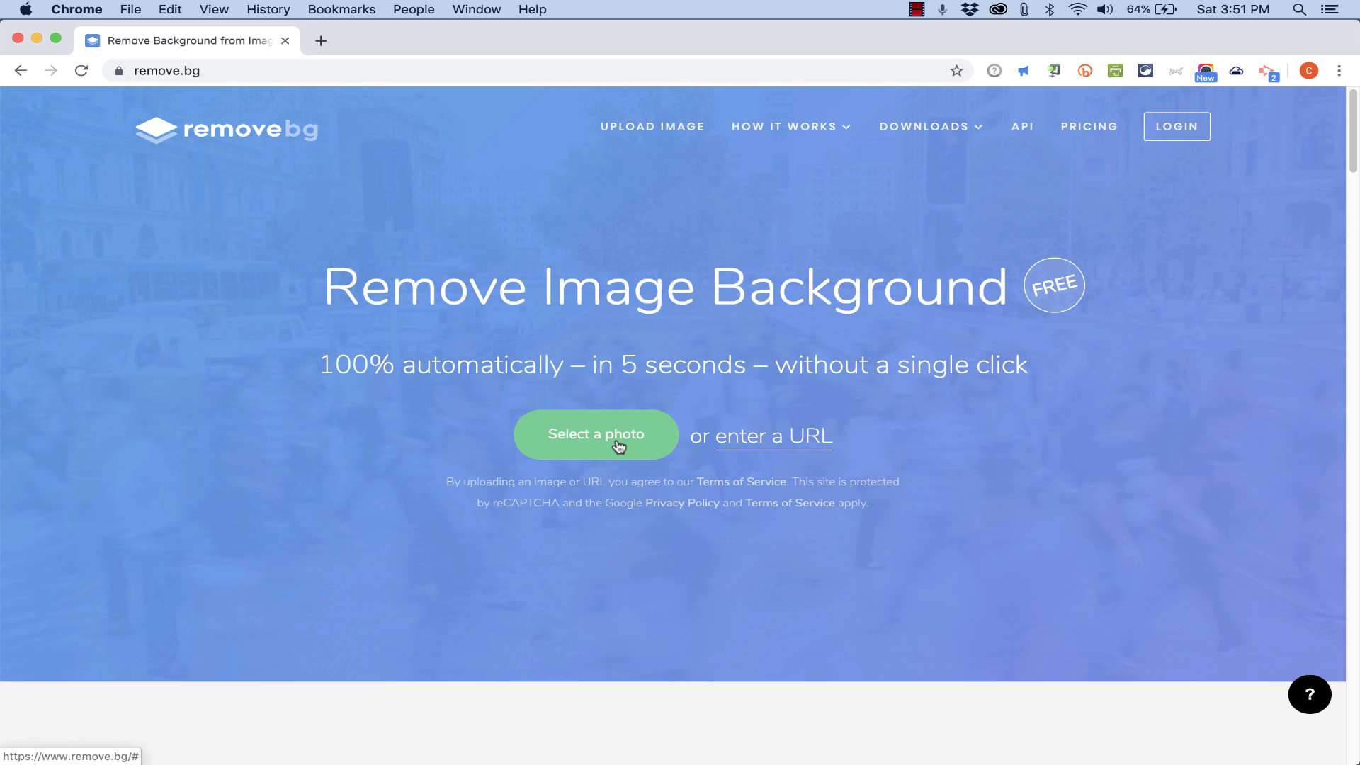
pyautogui.click(596, 434)
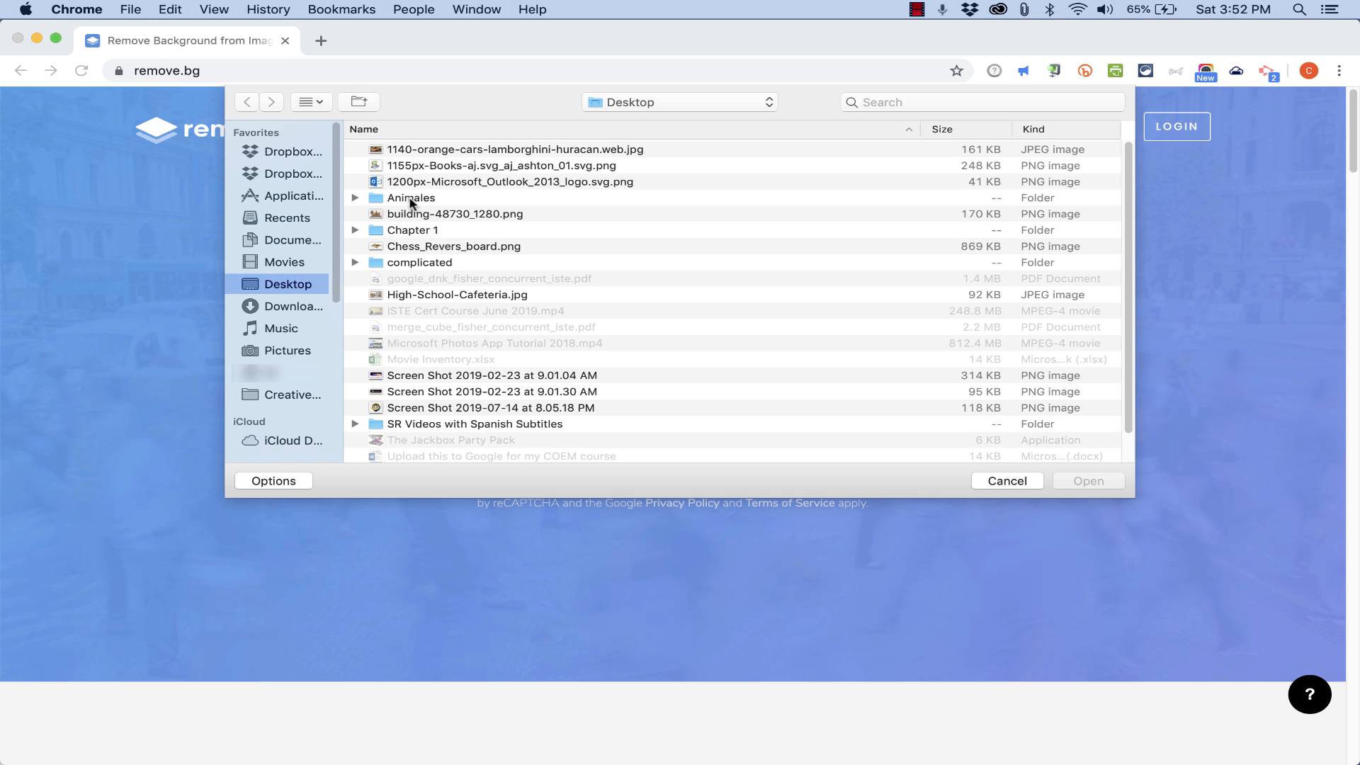
pyautogui.doubleClick(413, 198)
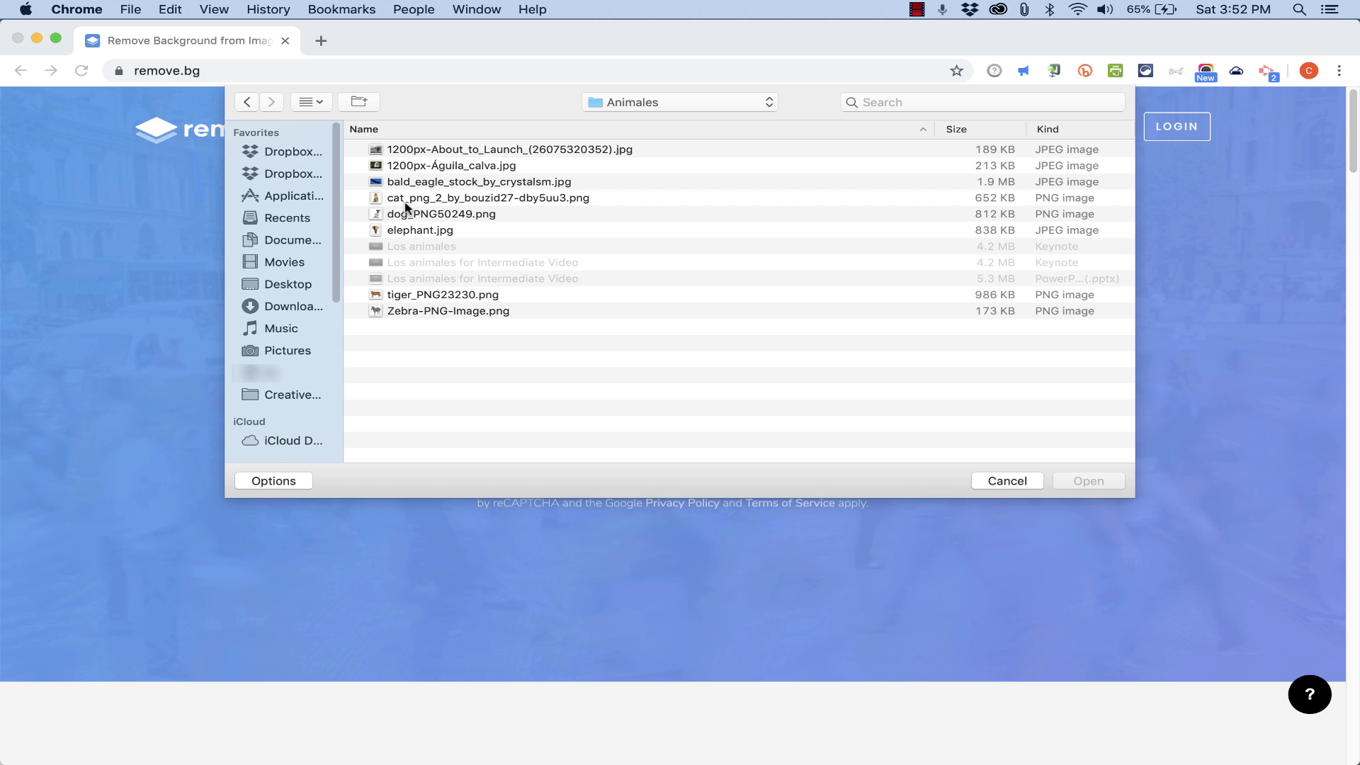
pyautogui.moveTo(418, 161)
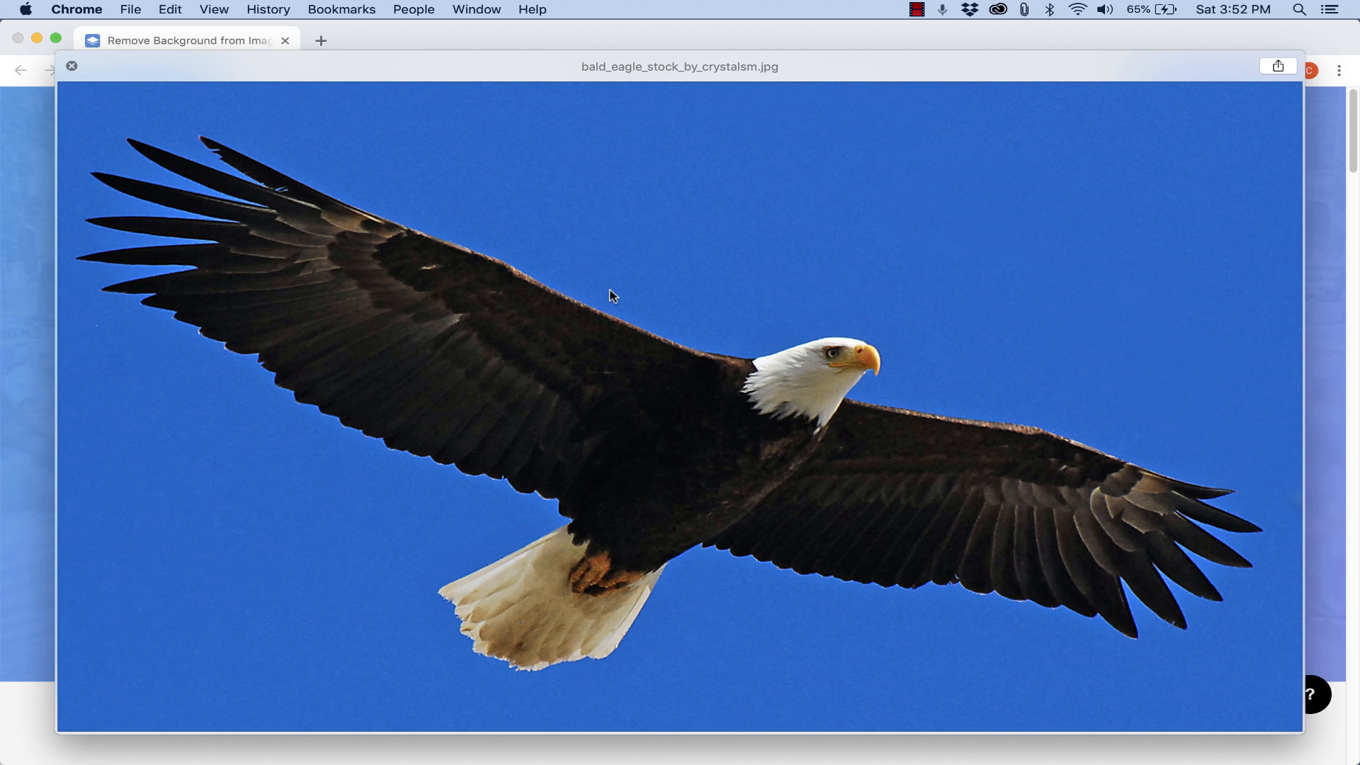
pyautogui.moveTo(631, 137)
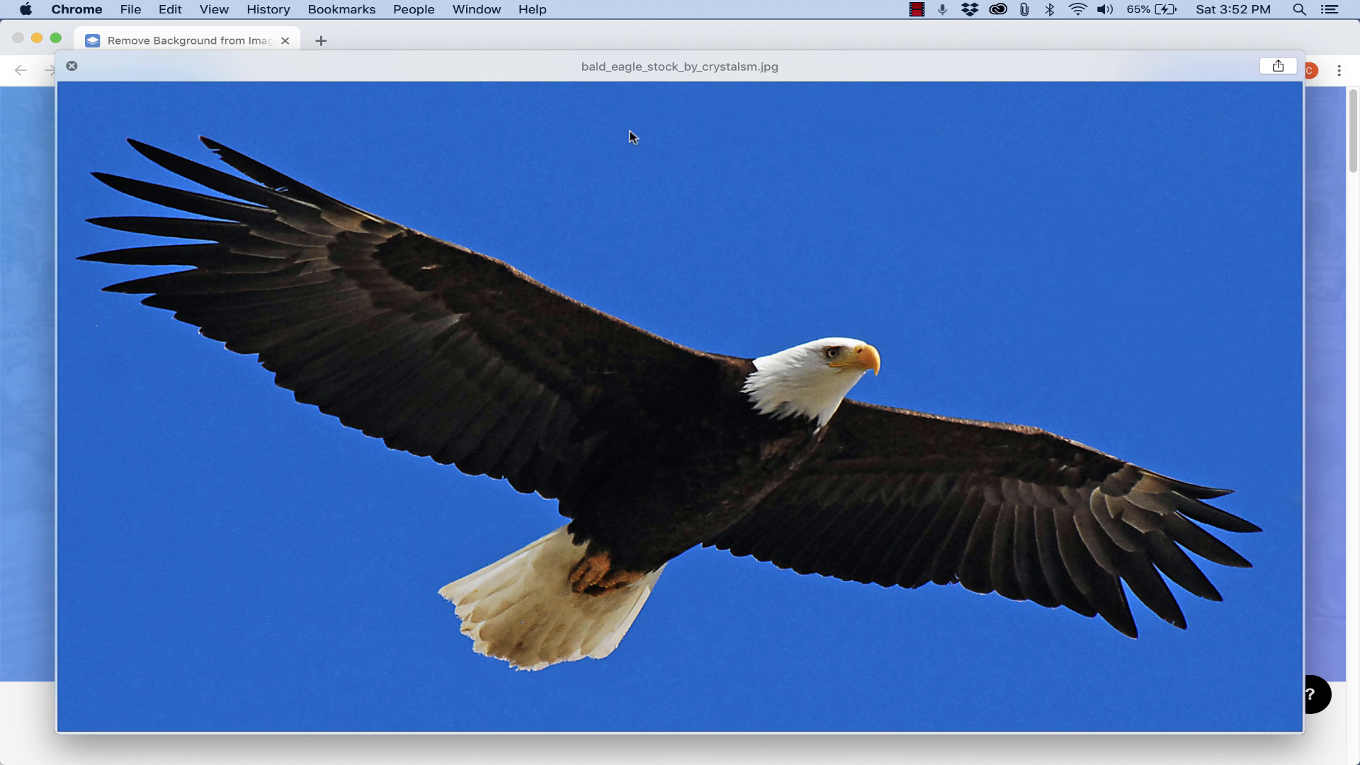
pyautogui.moveTo(724, 239)
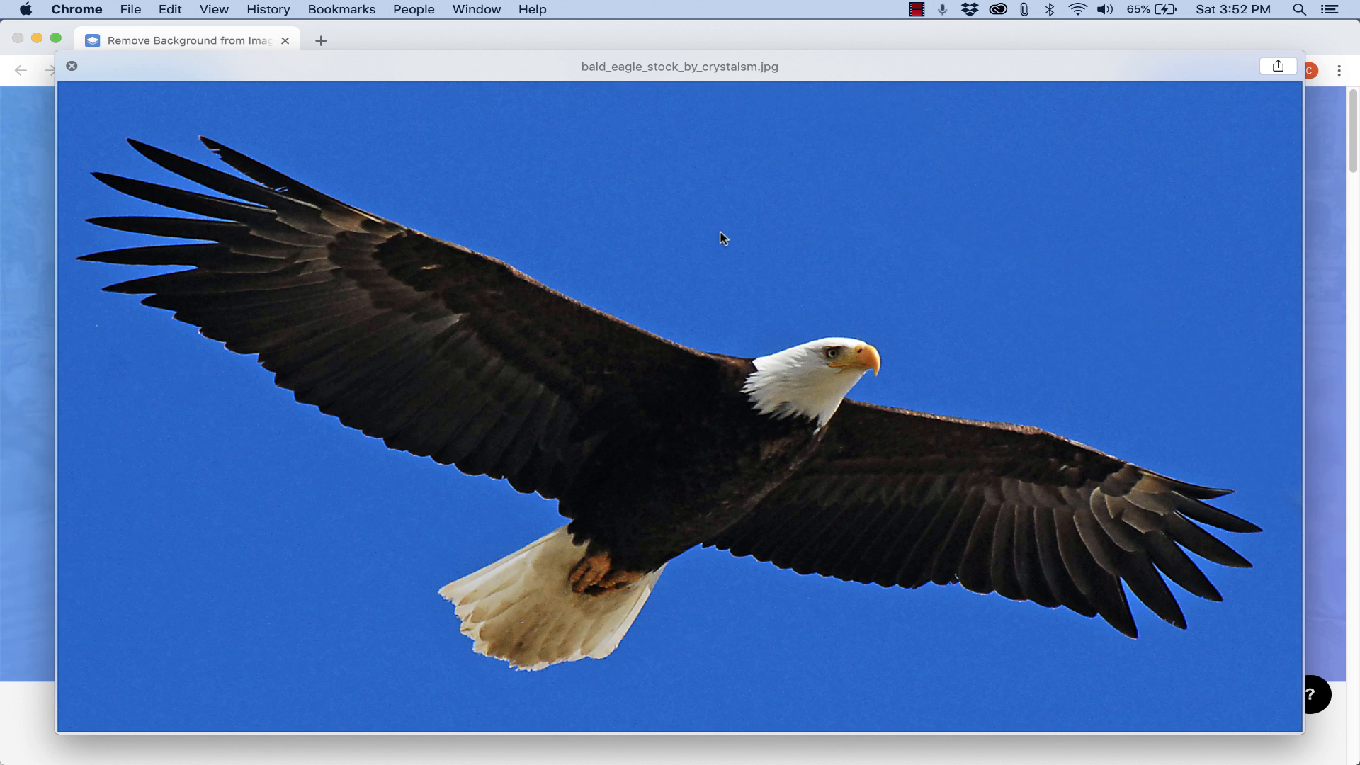
pyautogui.moveTo(339, 323)
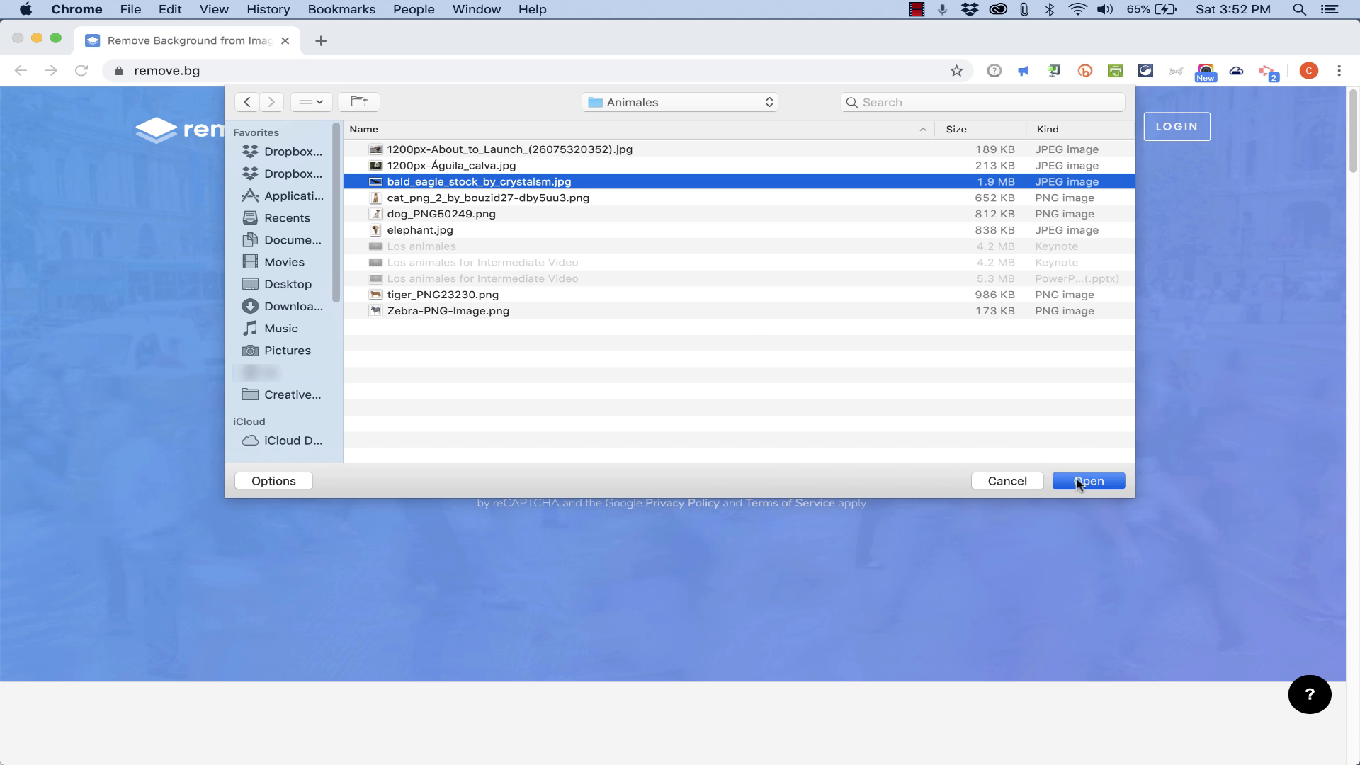
# Step: Upload the bald eagle photo, download its background-free PNG, and open a new tab
pyautogui.click(1086, 480)
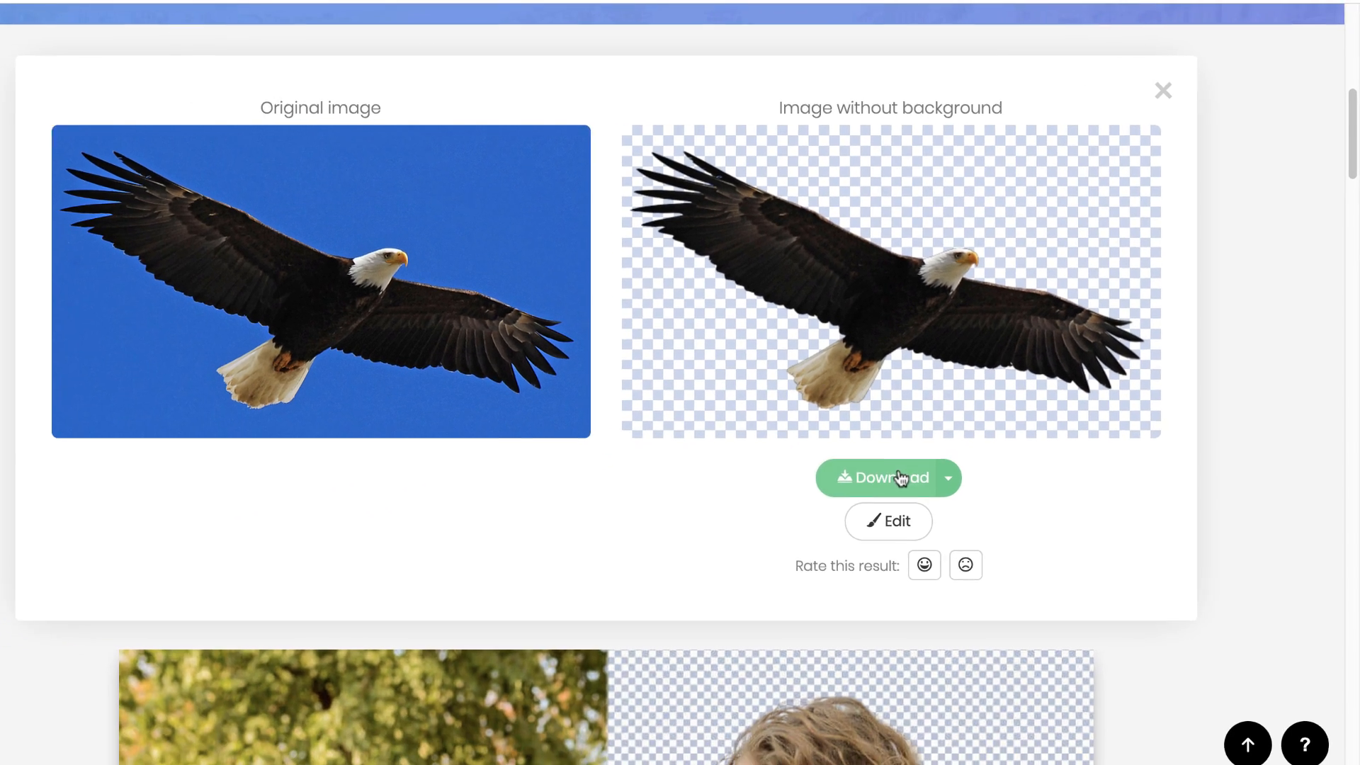
pyautogui.click(886, 477)
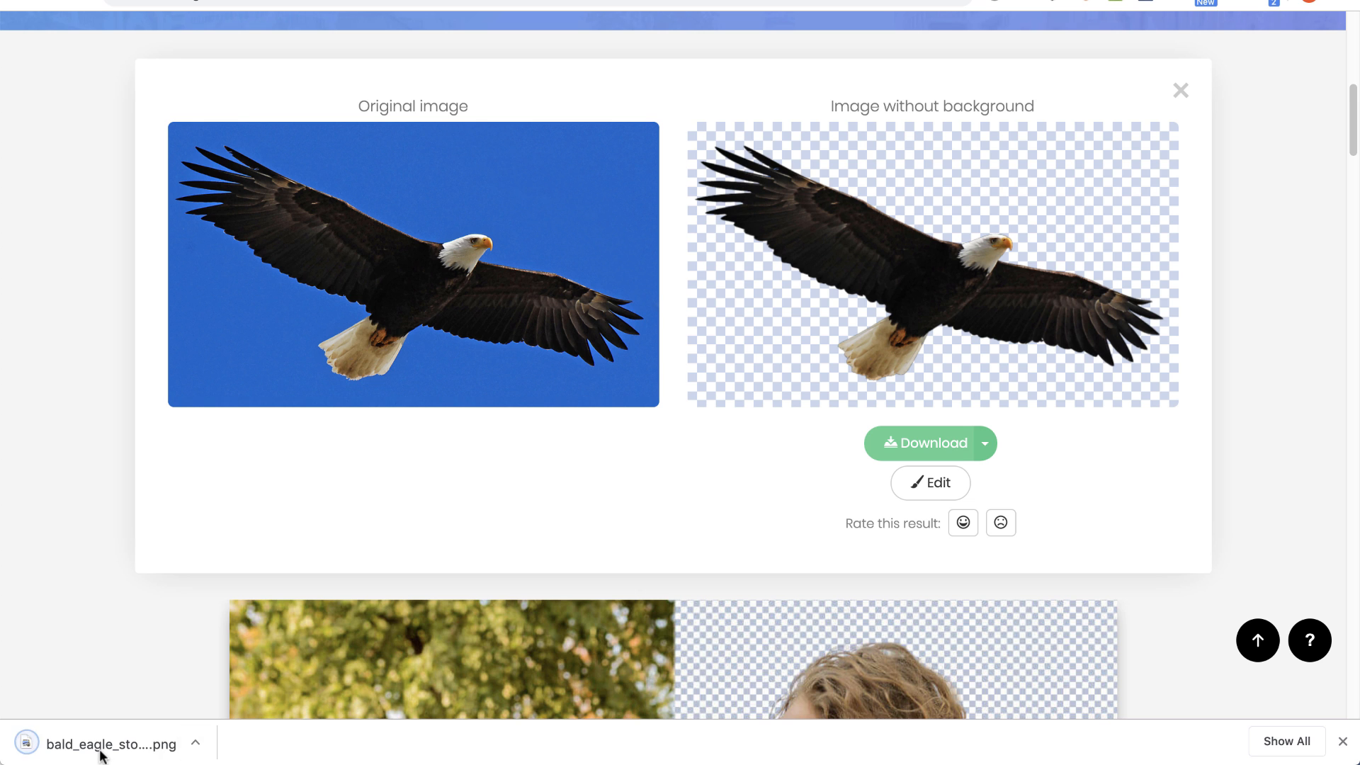
pyautogui.click(111, 745)
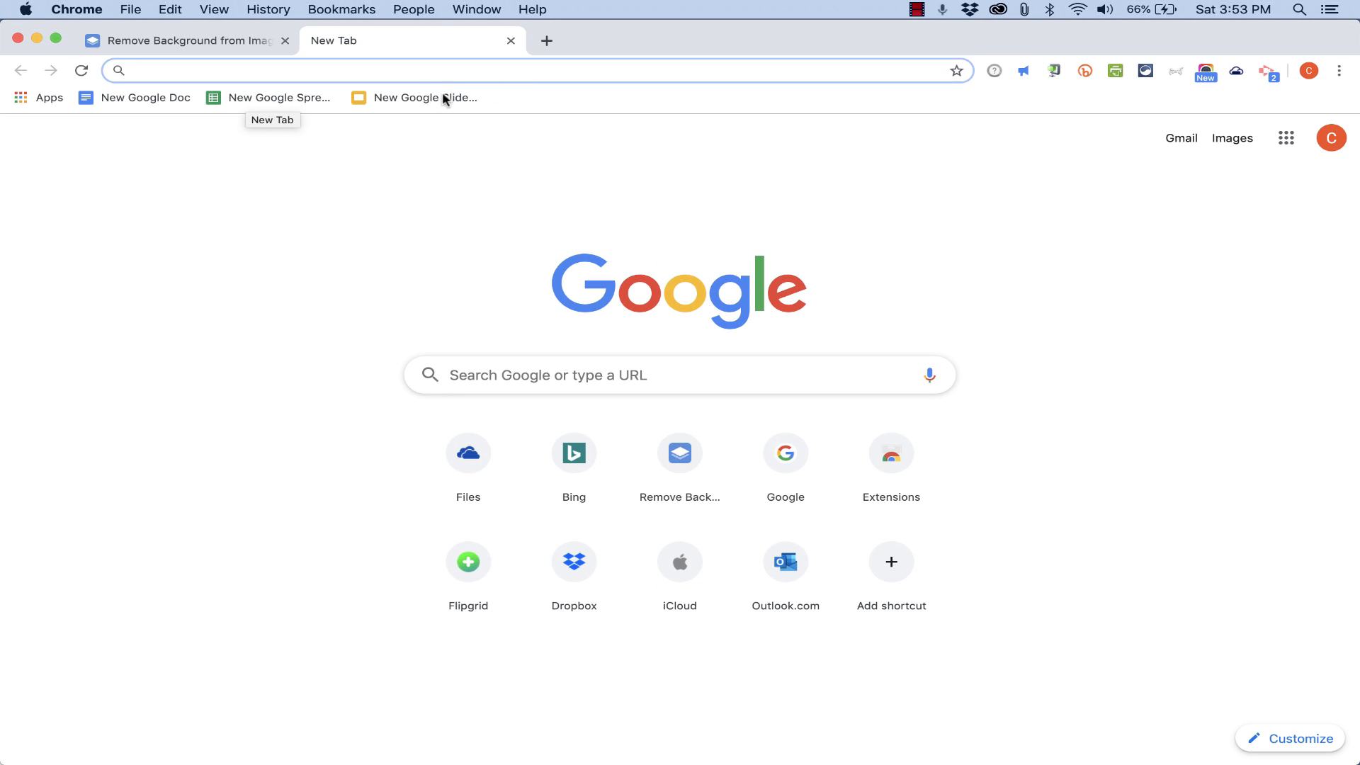
# Step: Create a blank Google Slides presentation, dismiss the Themes panel, and add blank slides
pyautogui.click(414, 97)
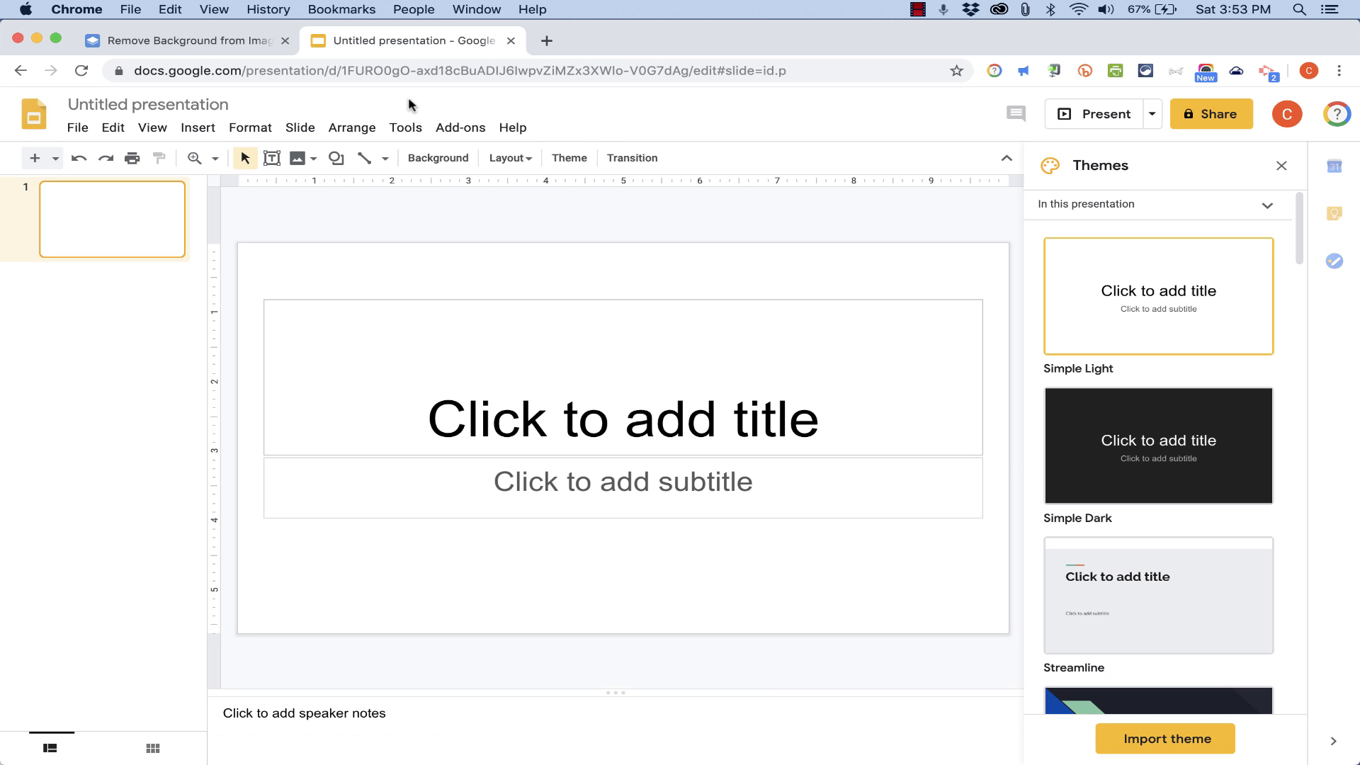
pyautogui.click(1281, 166)
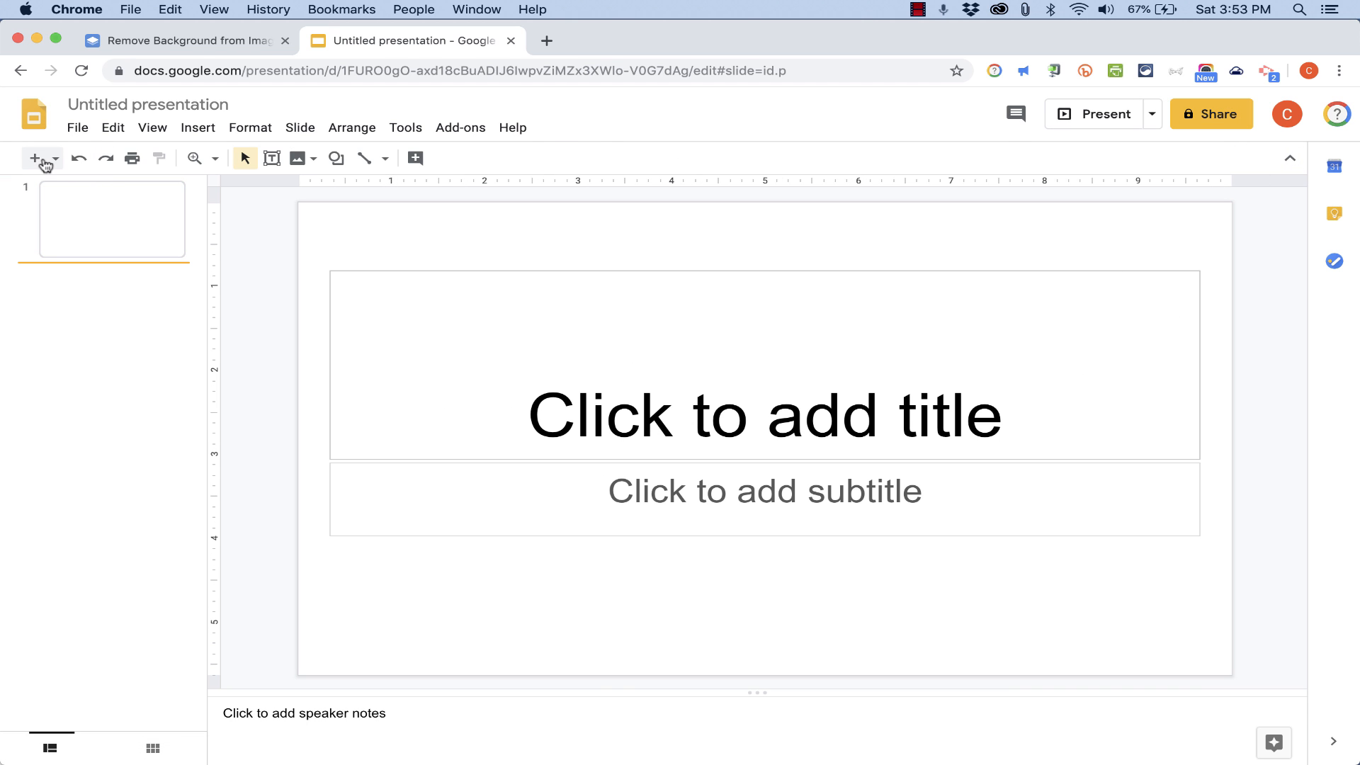
pyautogui.click(36, 158)
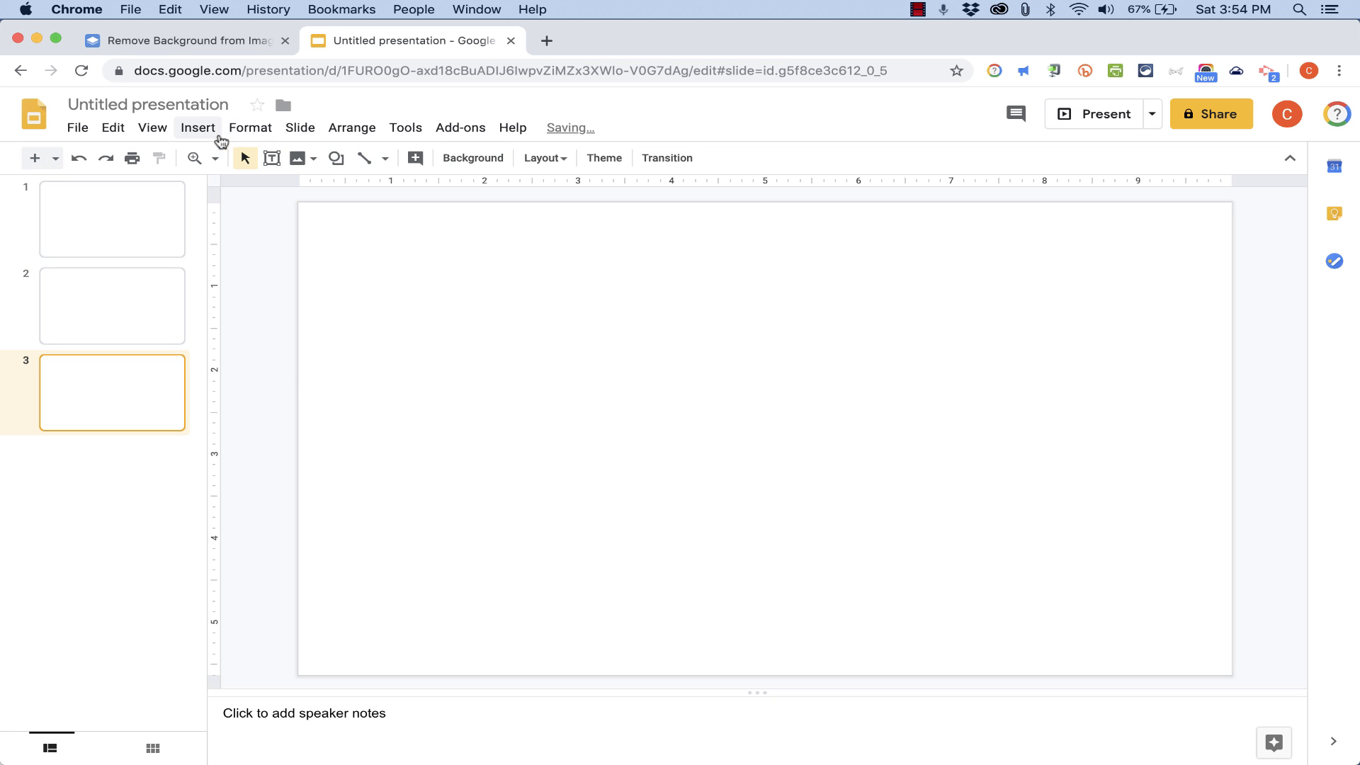
# Step: Upload the removebg-preview eagle PNG from Downloads onto slide 3 and shrink it slightly
pyautogui.click(198, 128)
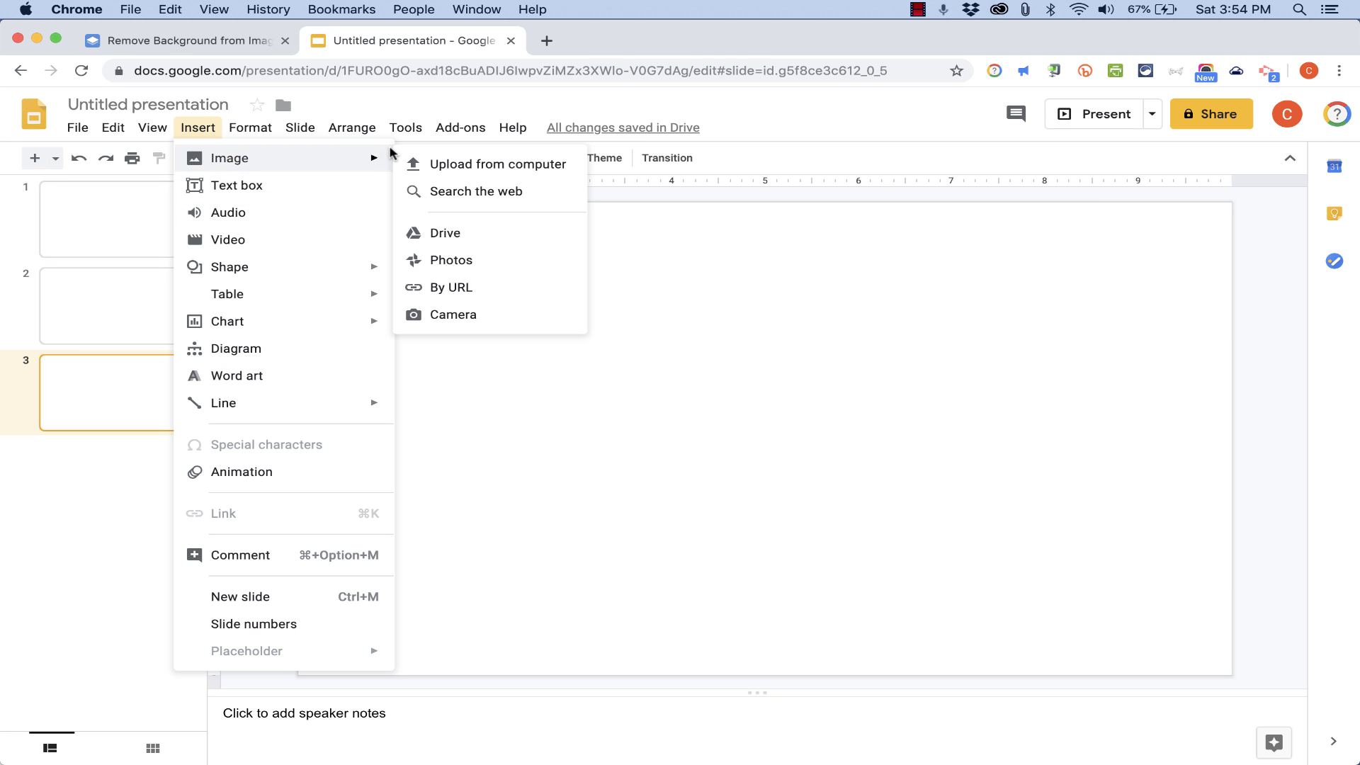
pyautogui.click(499, 164)
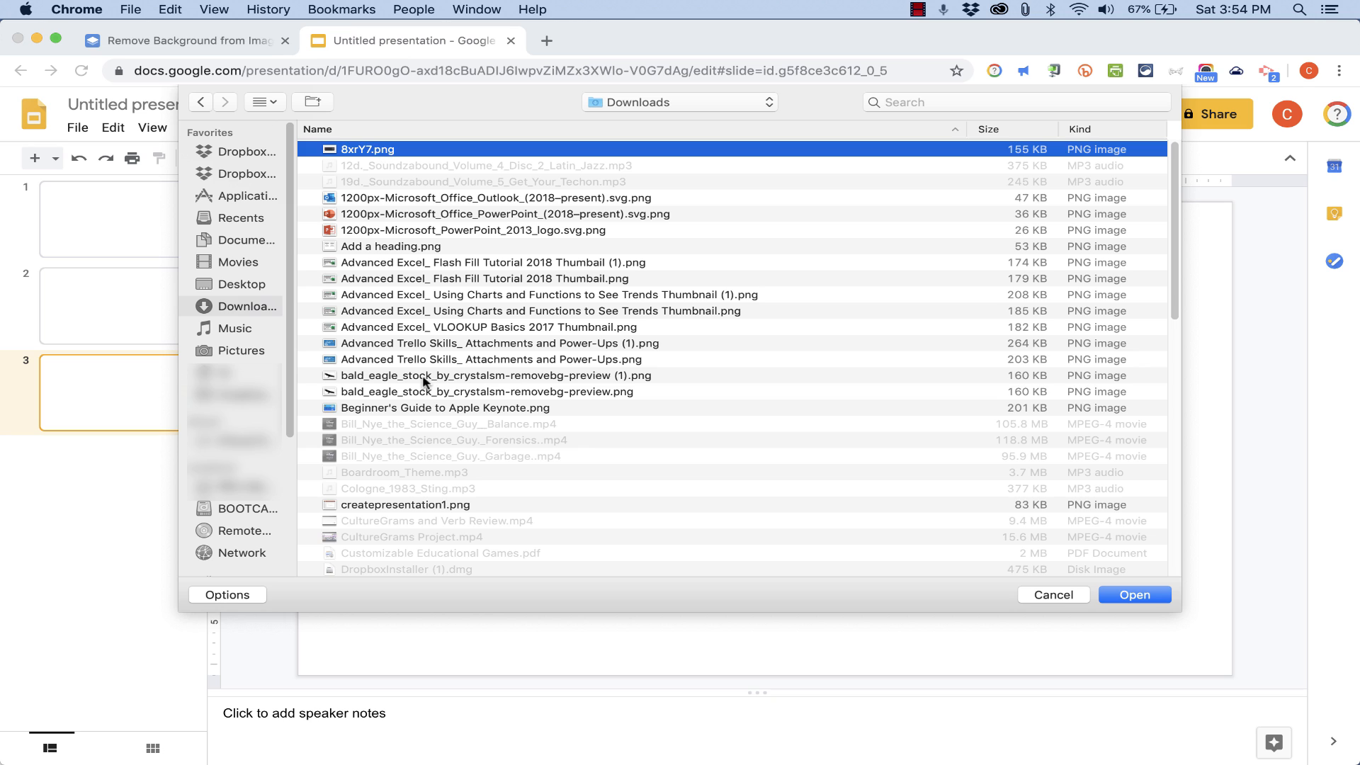
pyautogui.click(1133, 594)
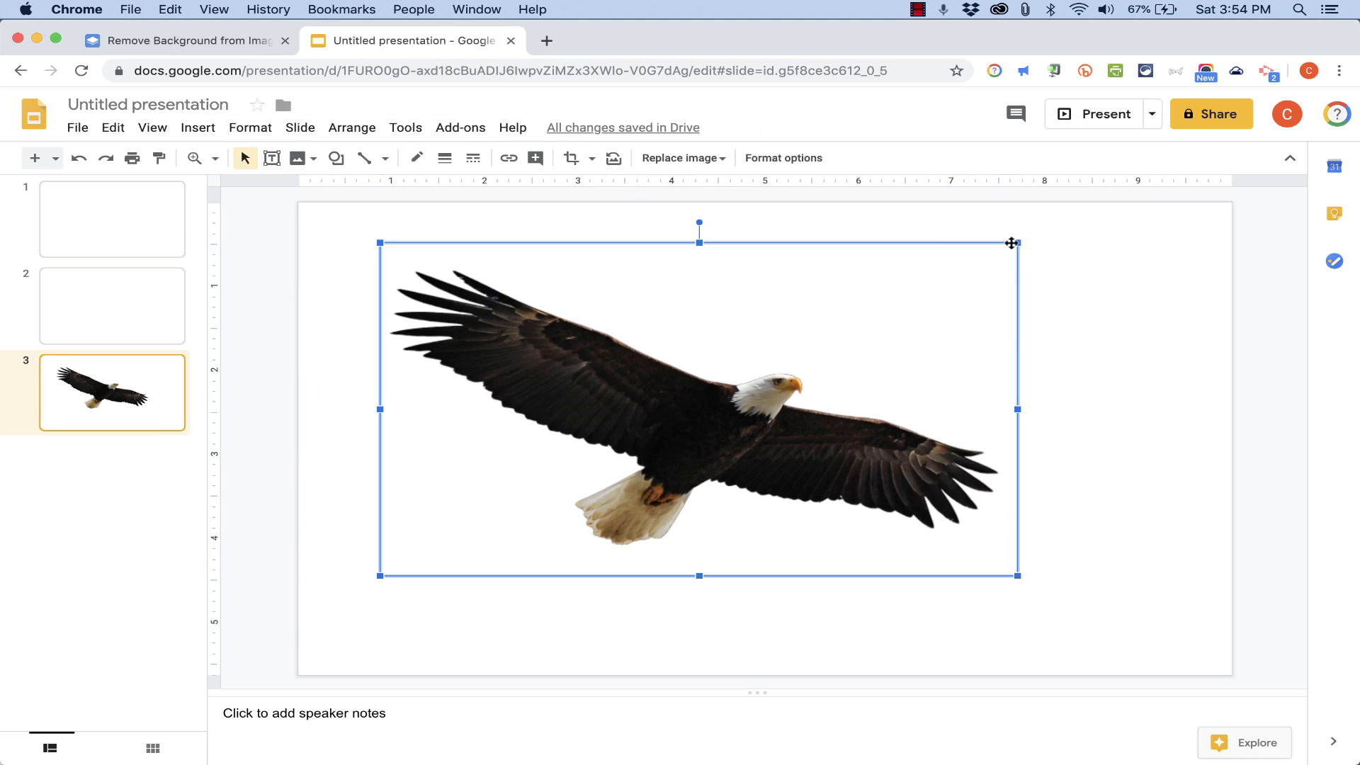
pyautogui.moveTo(1012, 243); pyautogui.dragTo(883, 316)
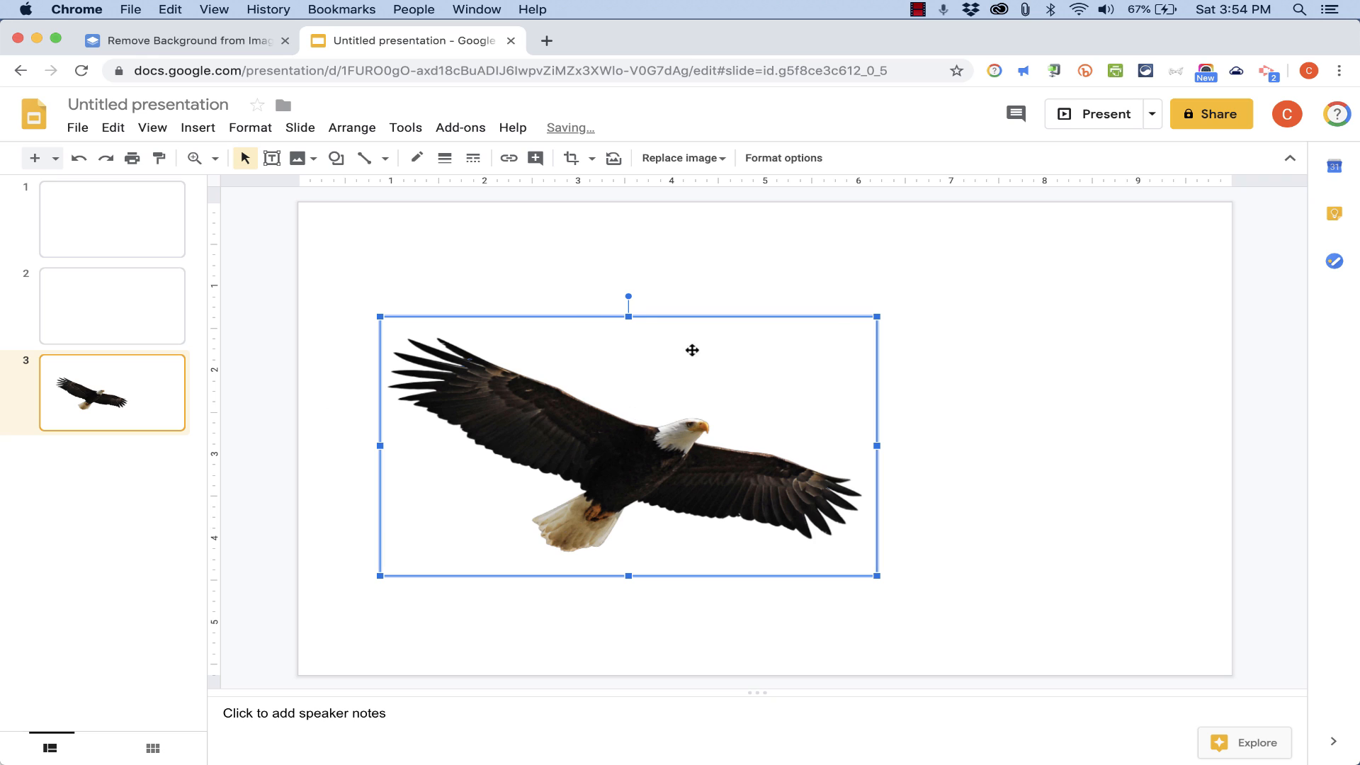
pyautogui.moveTo(457, 449)
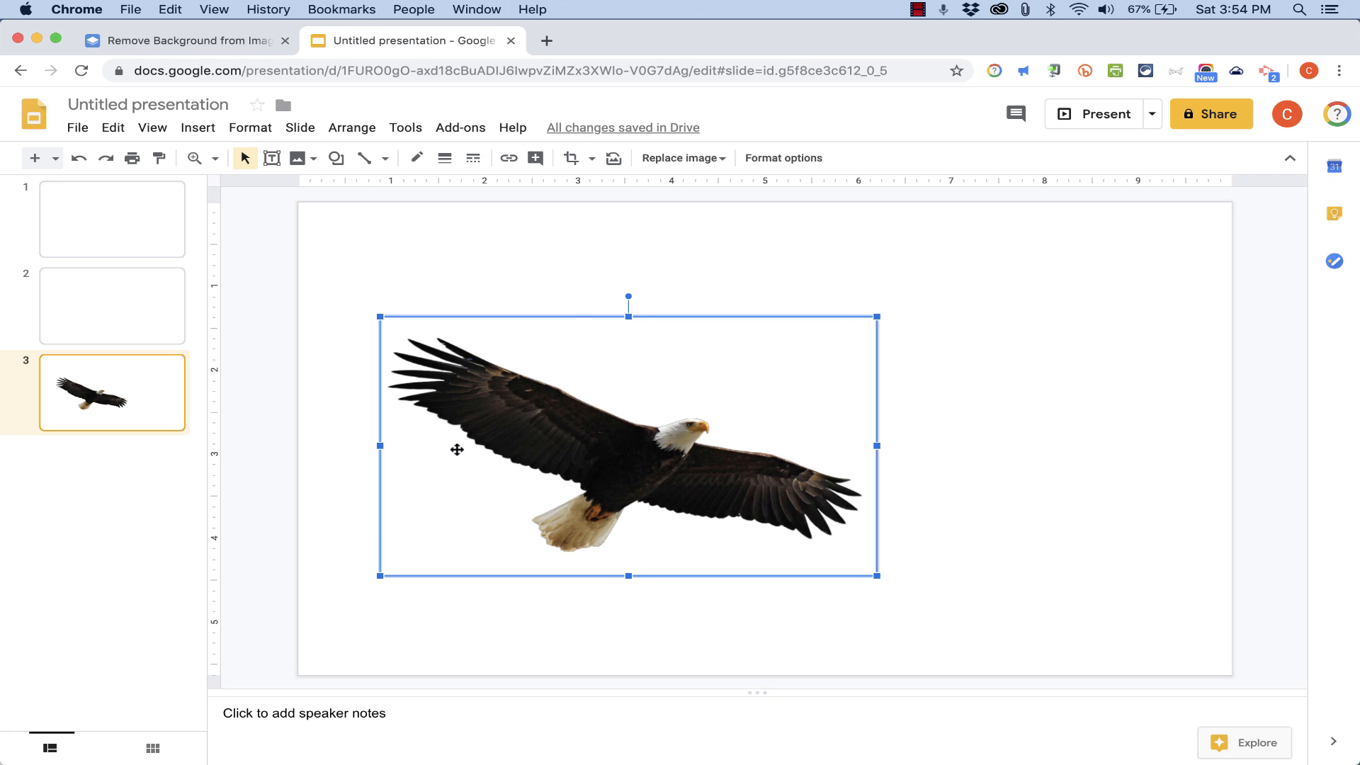
pyautogui.moveTo(745, 353)
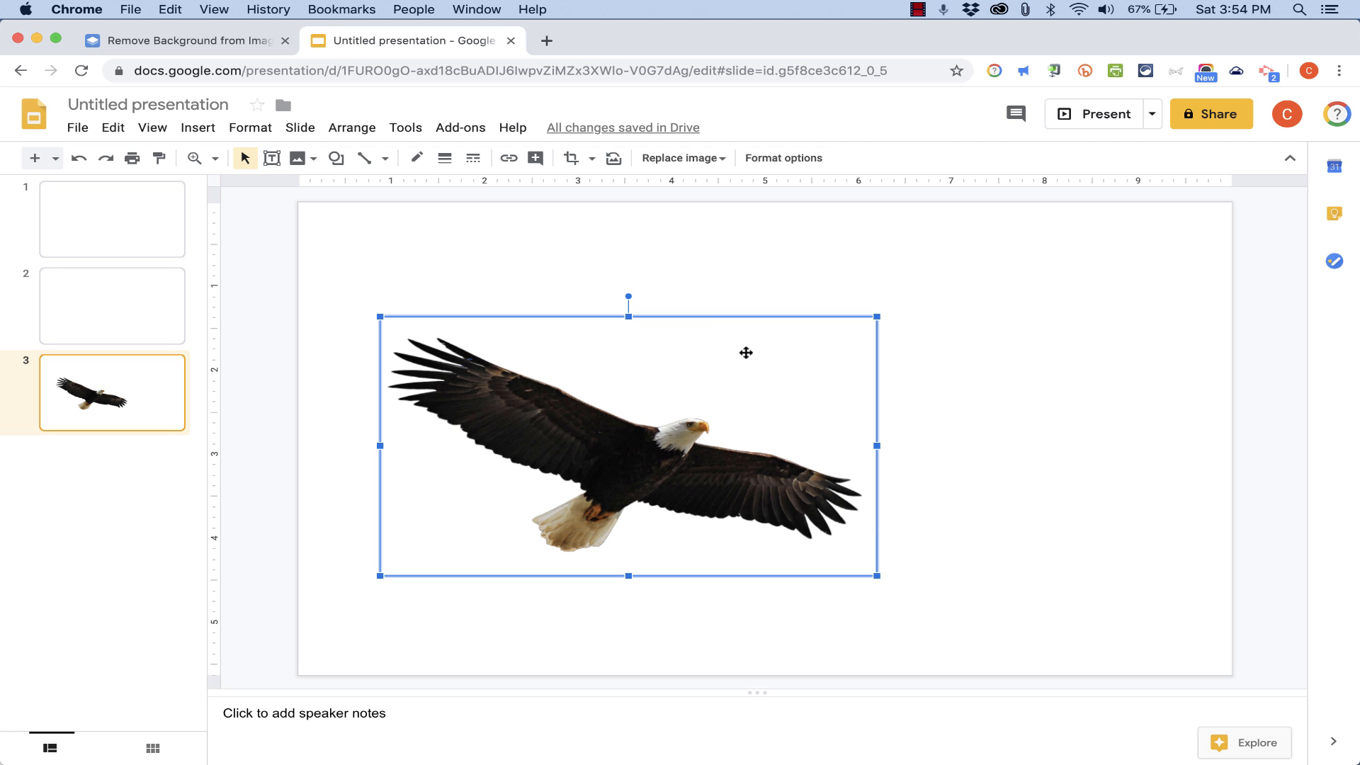
# Step: Upload the close-up eagle JPG to remove.bg and download its transparent cutout
pyautogui.click(184, 39)
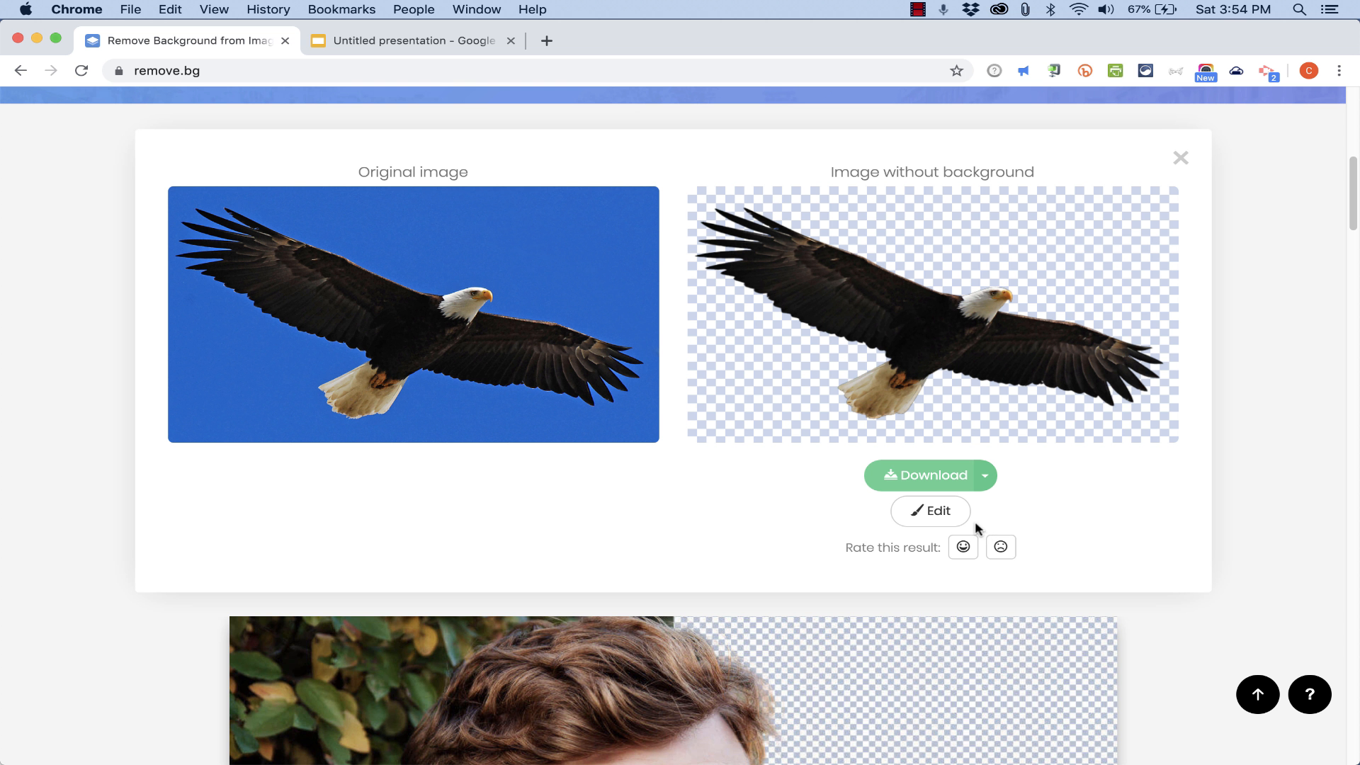
pyautogui.scroll(3)
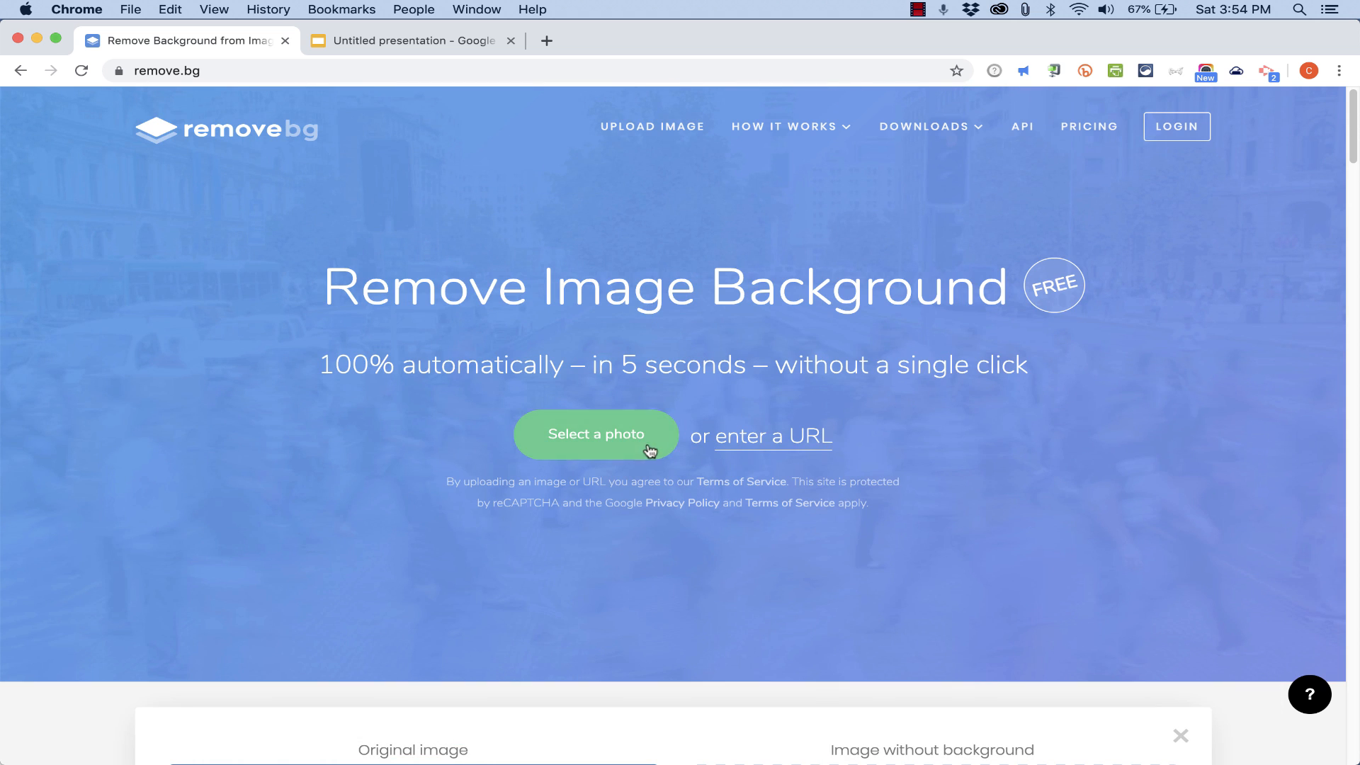
pyautogui.click(595, 433)
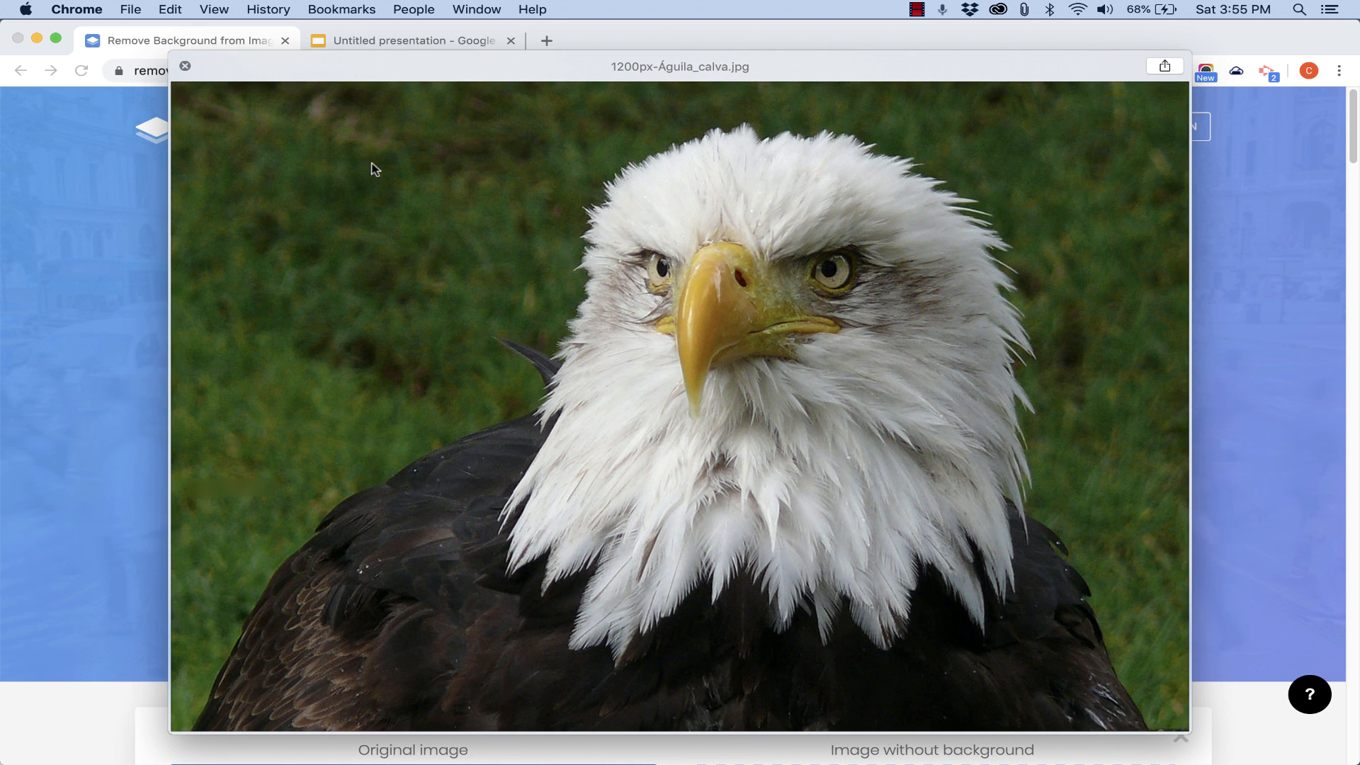
pyautogui.click(185, 66)
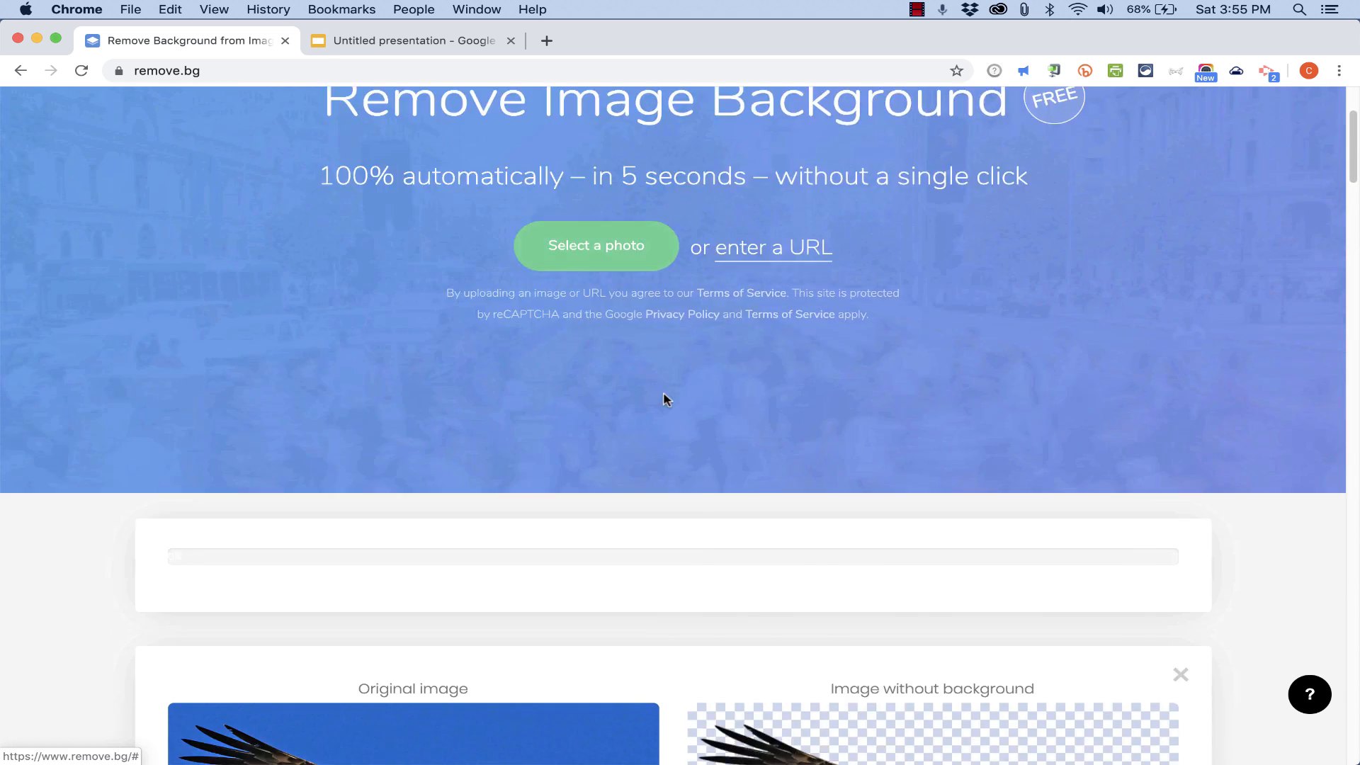
pyautogui.scroll(-3)
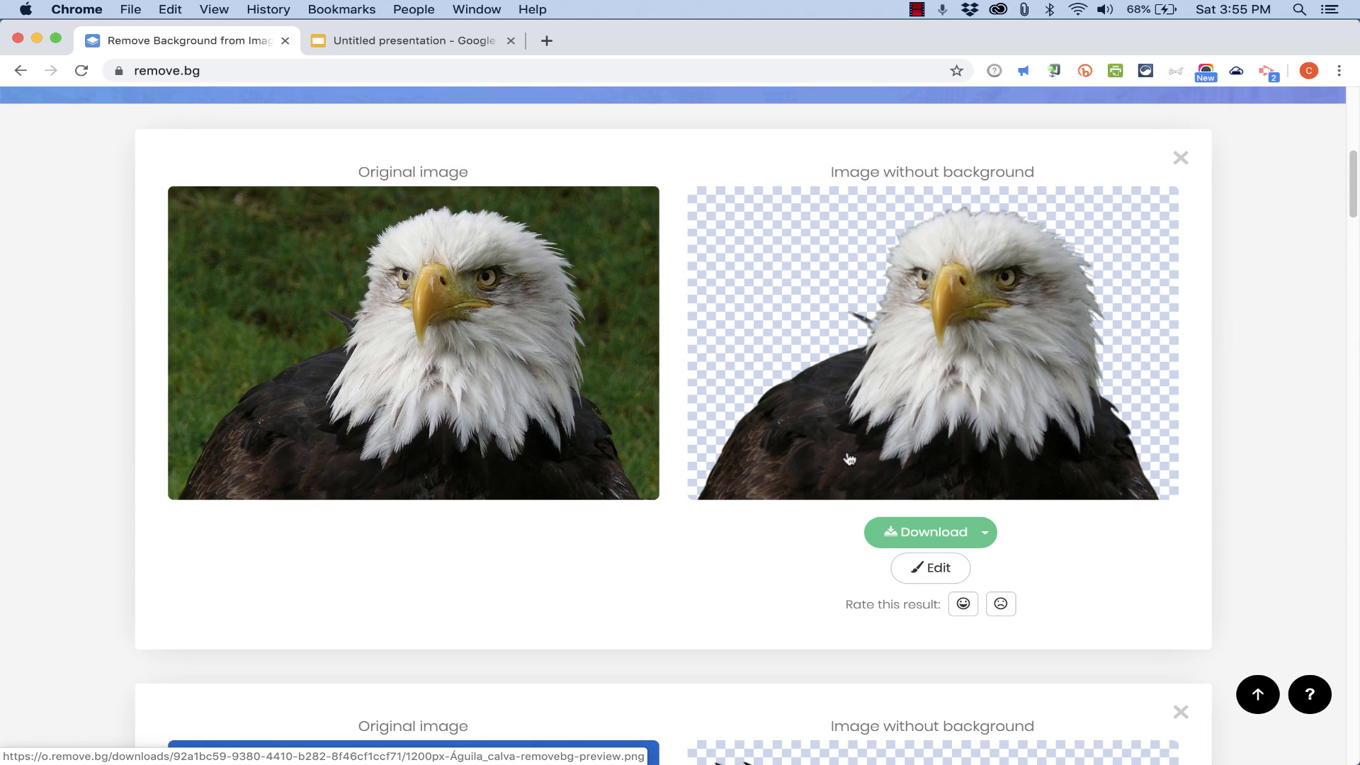
pyautogui.moveTo(874, 390)
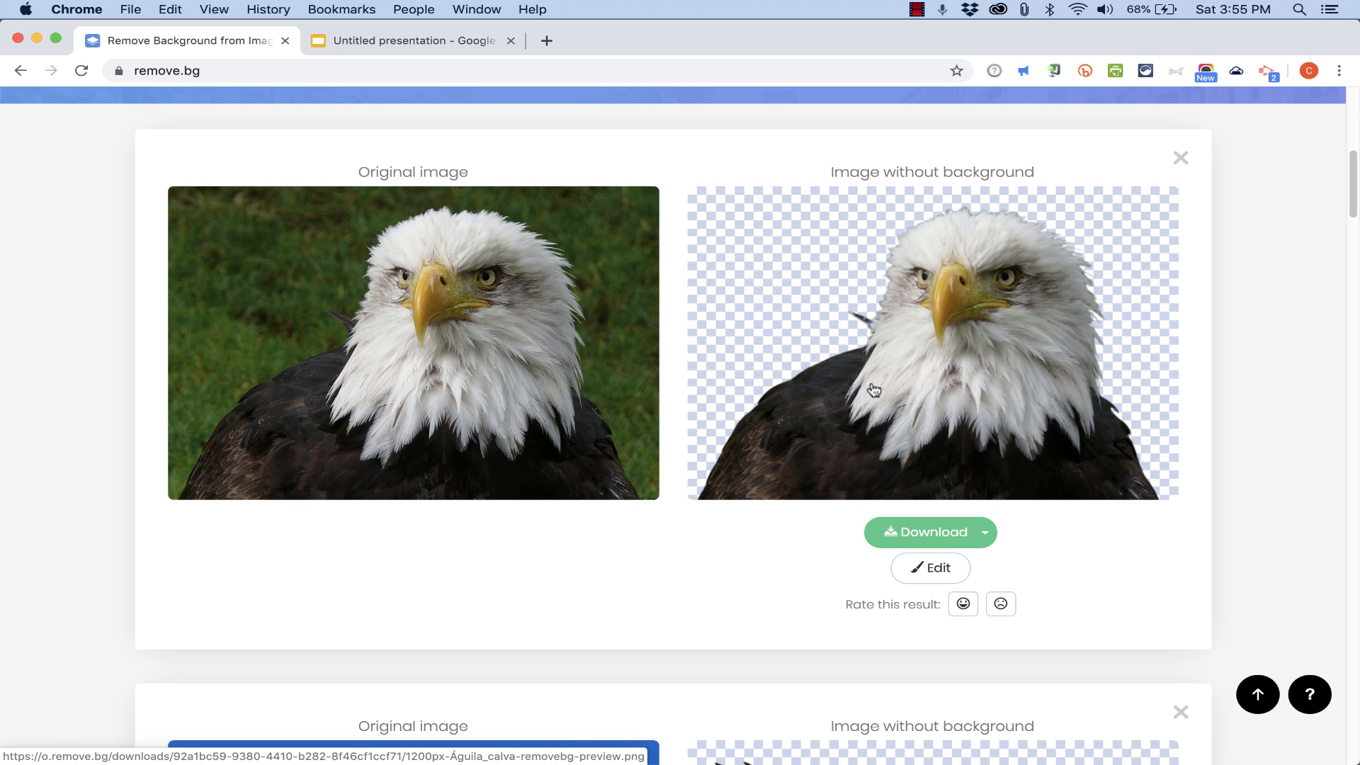
pyautogui.moveTo(877, 395)
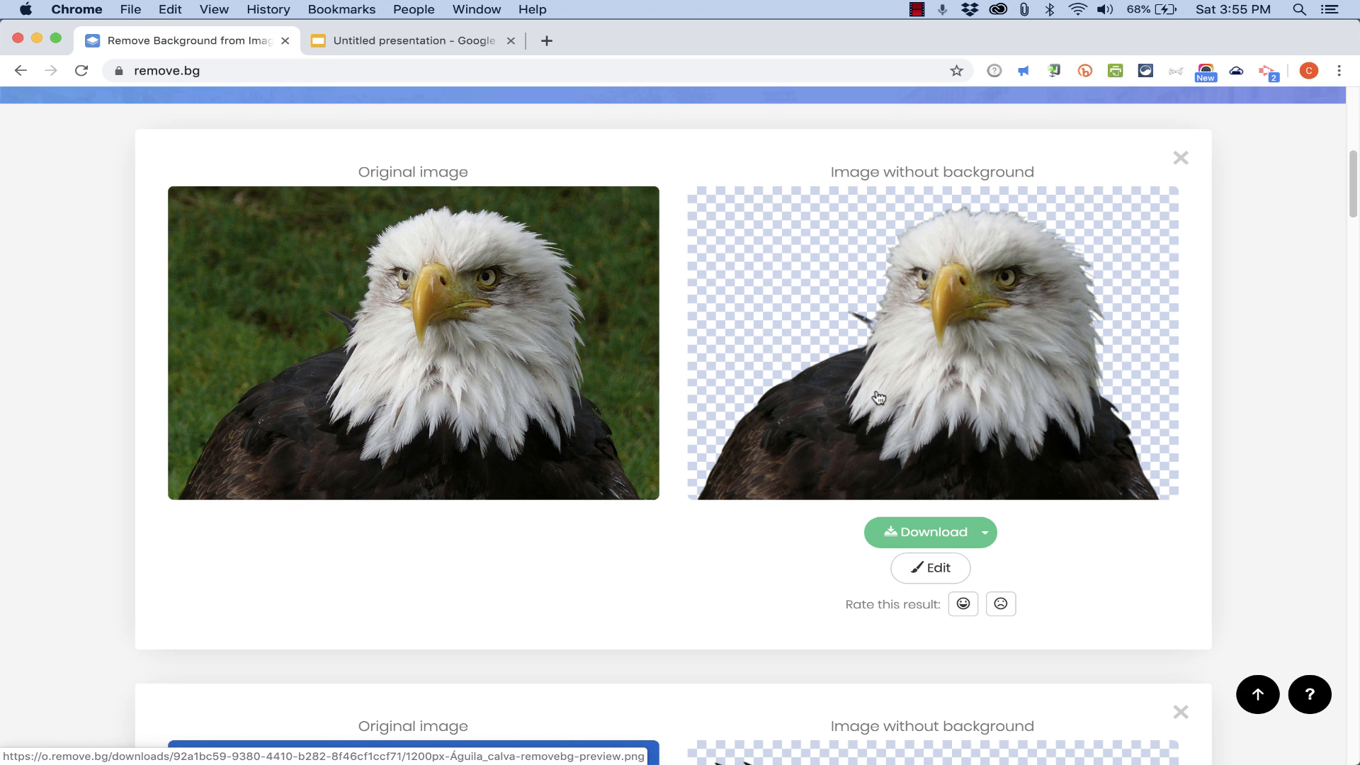
pyautogui.click(927, 532)
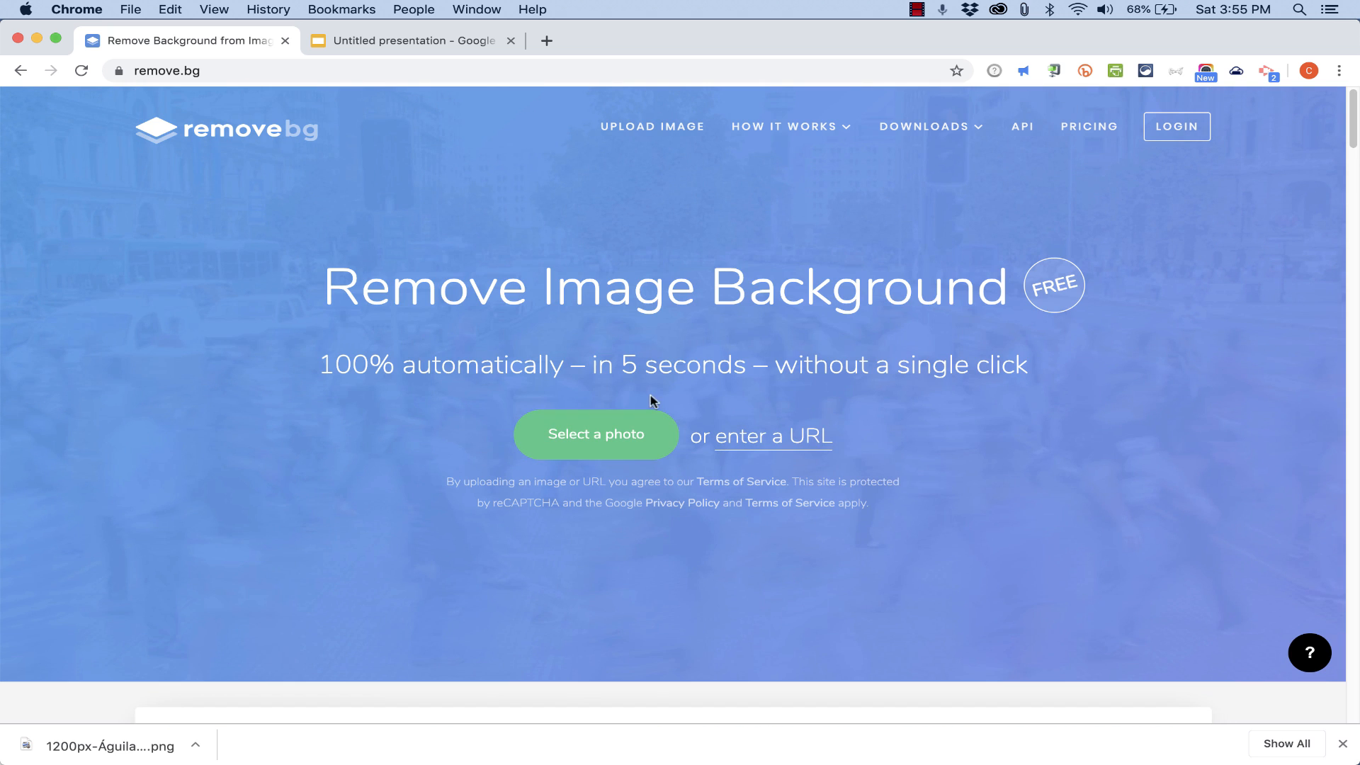
# Step: Scroll down to the perched eagle's background-removed result near its Edit button
pyautogui.click(595, 434)
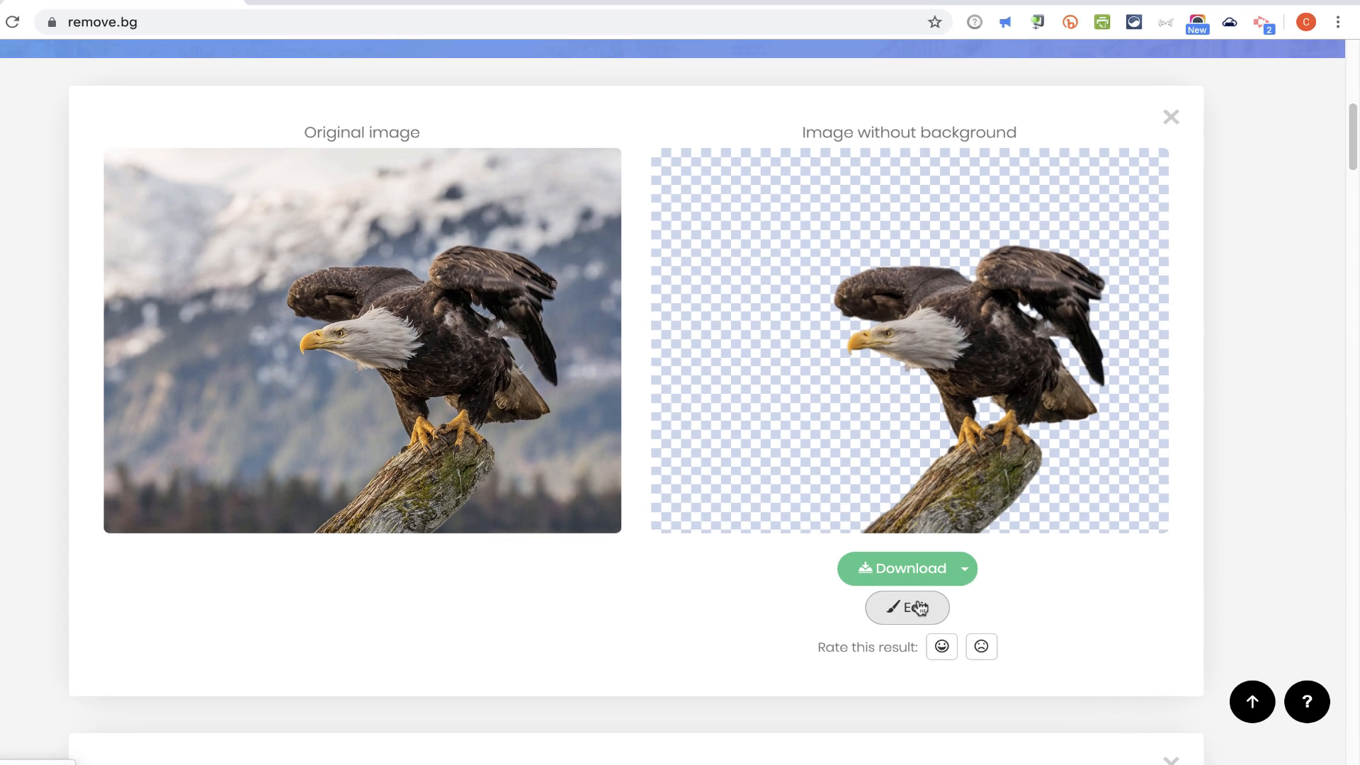
pyautogui.scroll(-3)
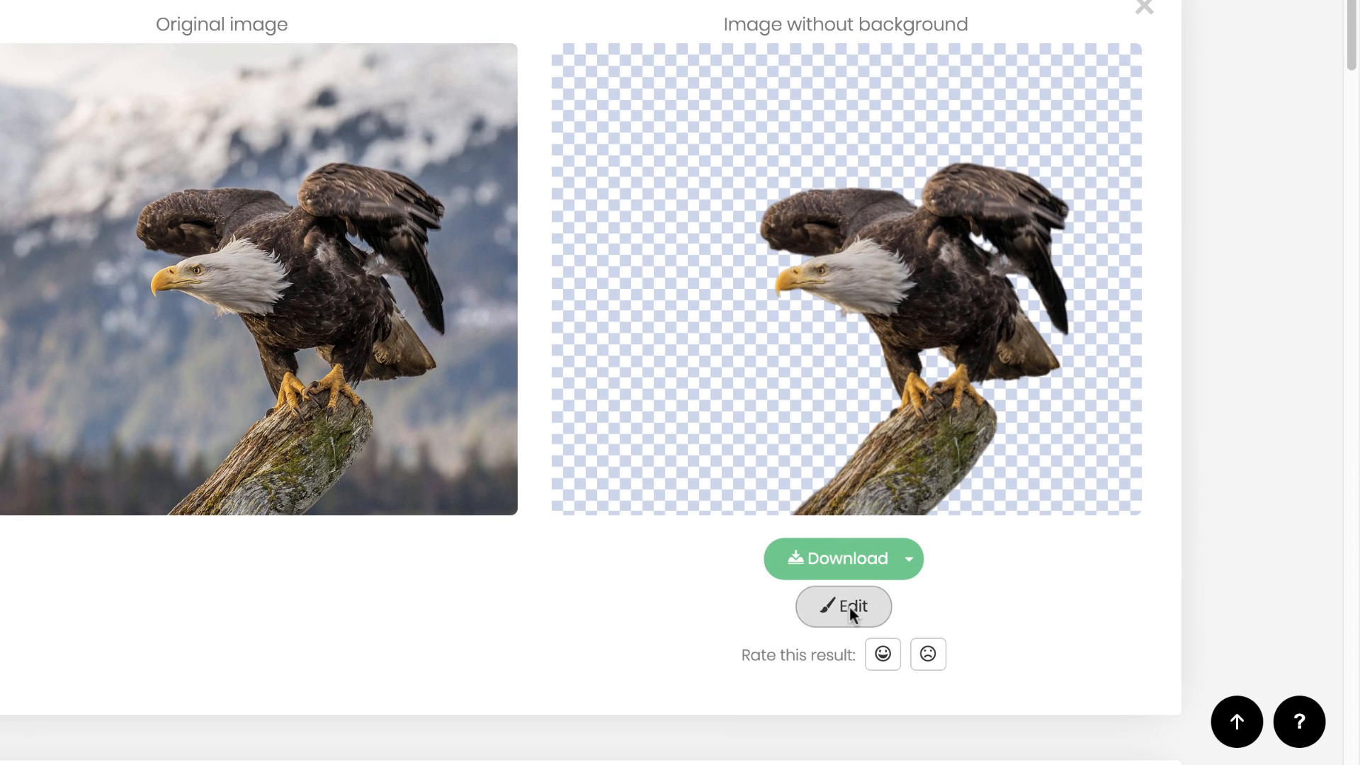
# Step: Preview blurred backgrounds on the perched eagle, discard them, and reopen its editor
pyautogui.click(843, 606)
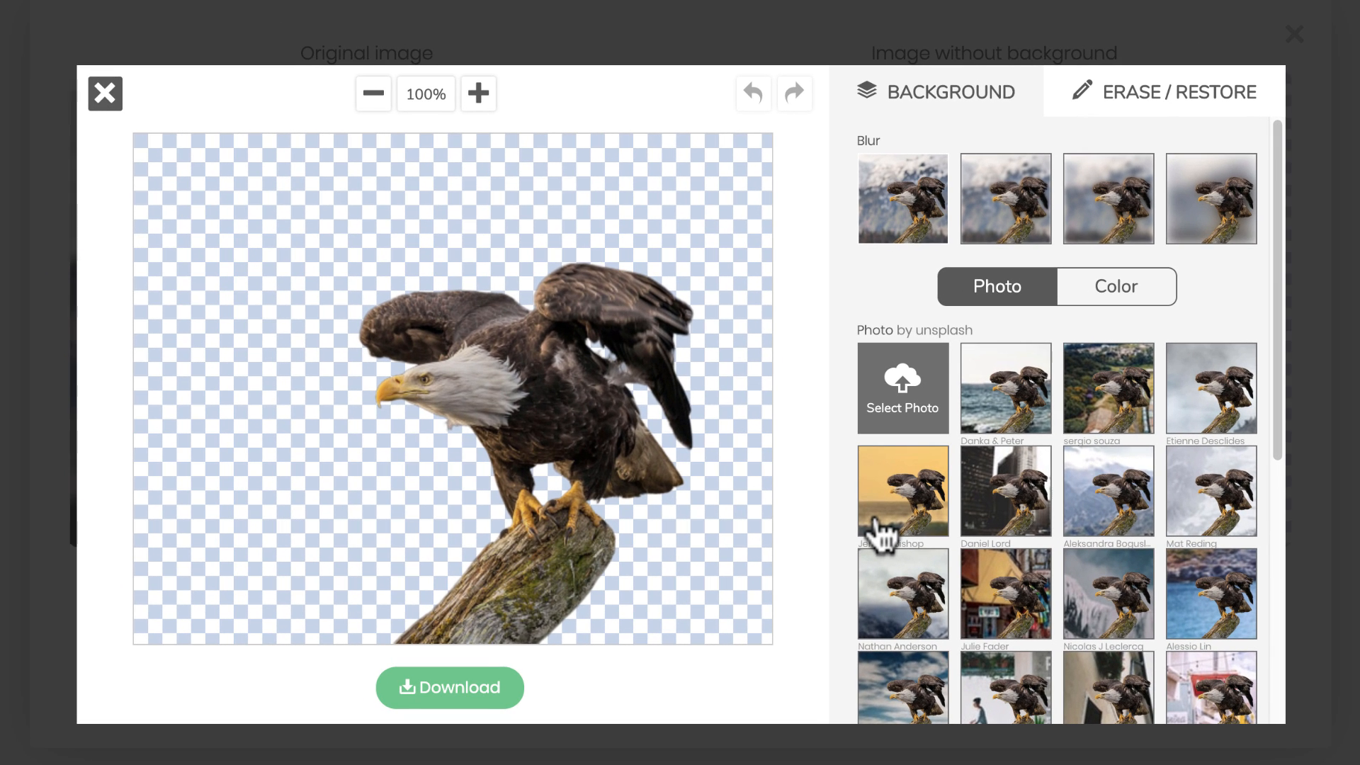
pyautogui.moveTo(989, 104)
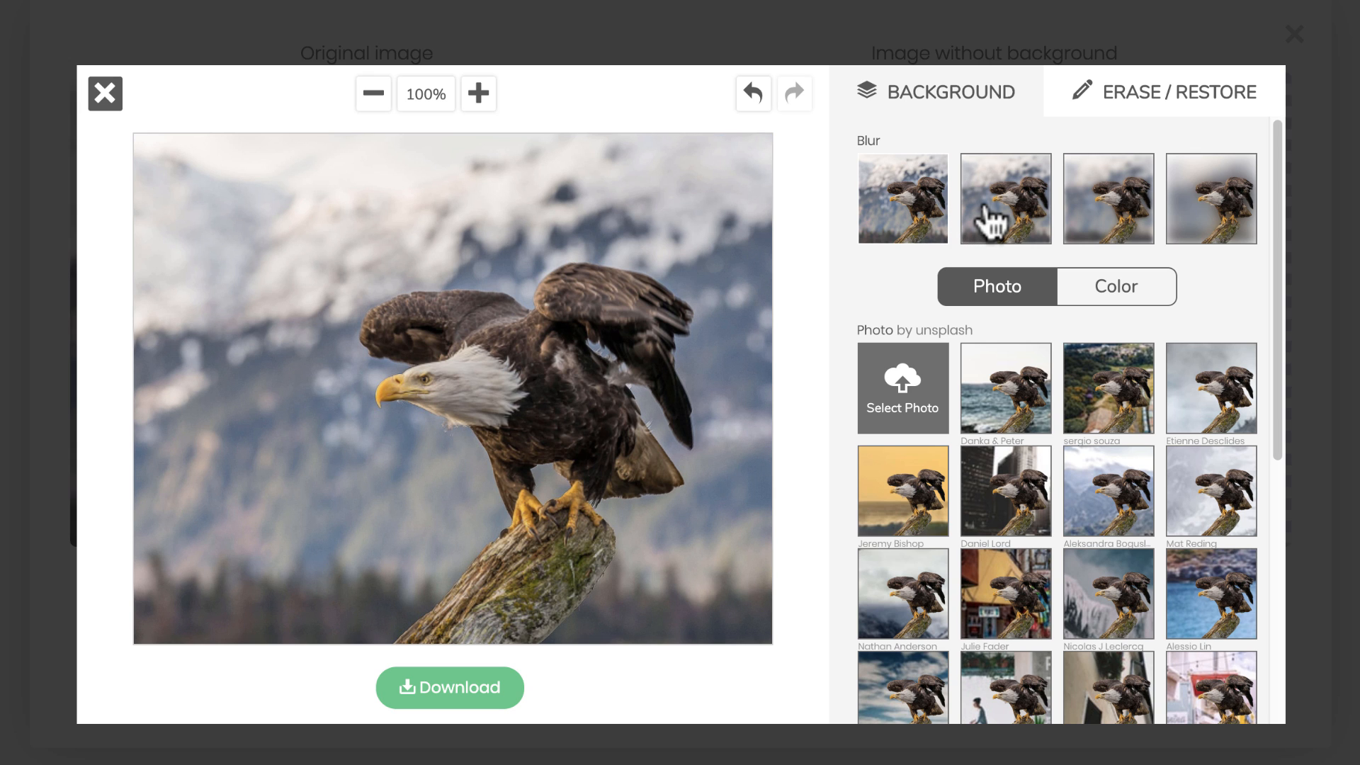
pyautogui.click(1108, 198)
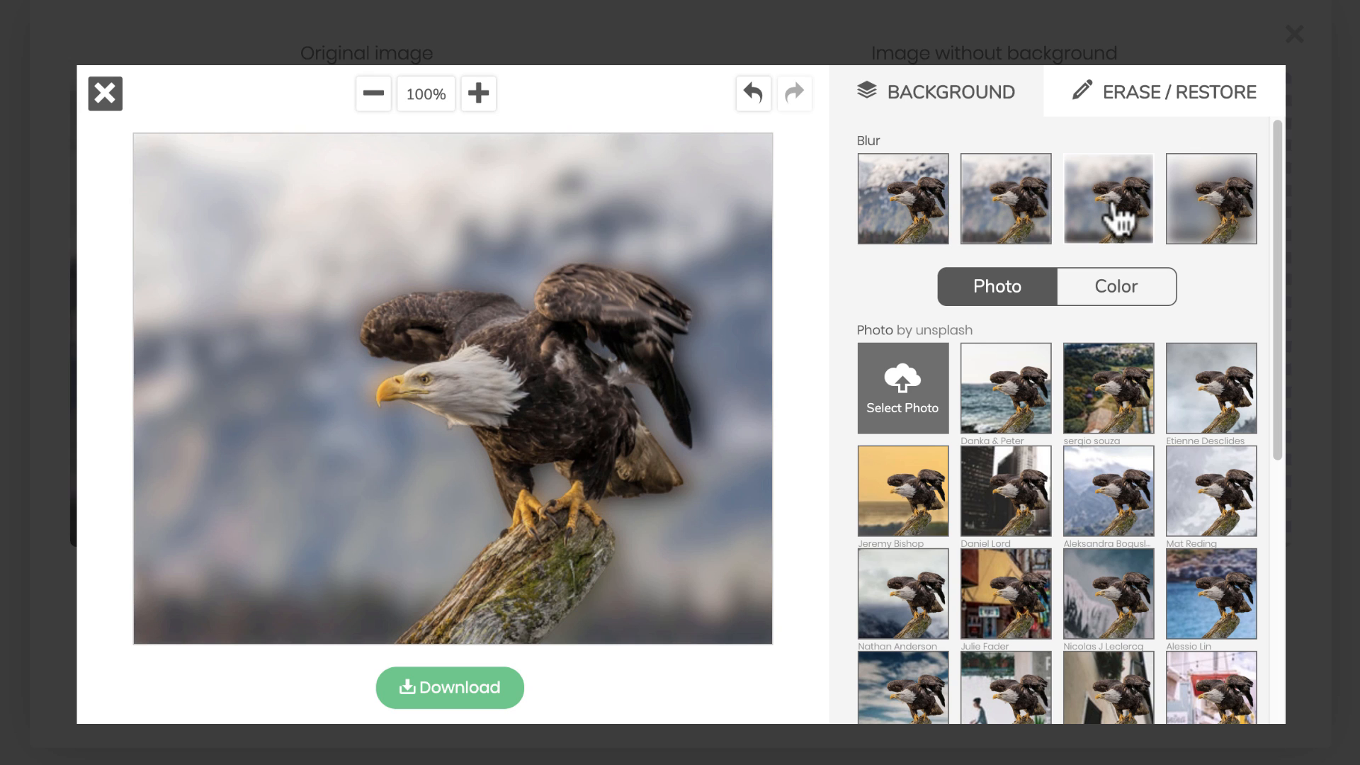
pyautogui.click(1108, 198)
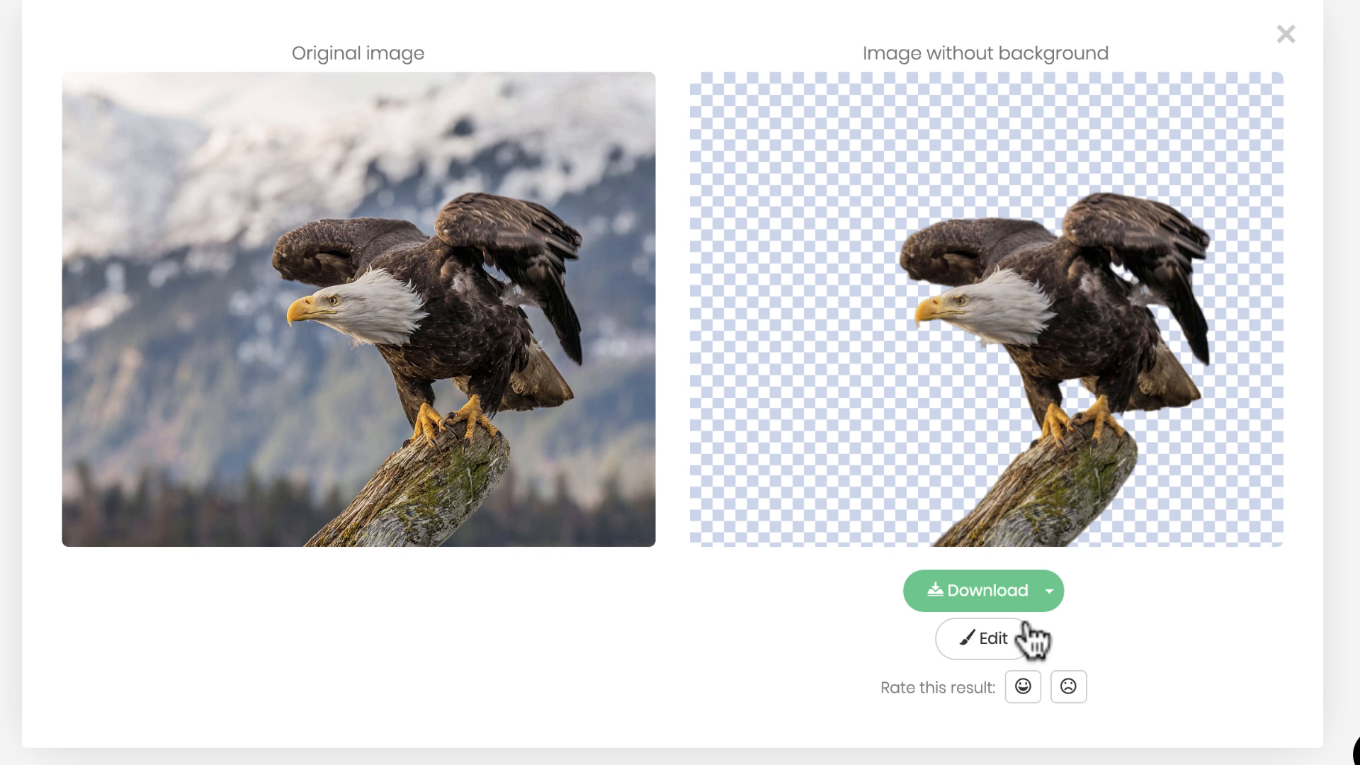
pyautogui.click(982, 638)
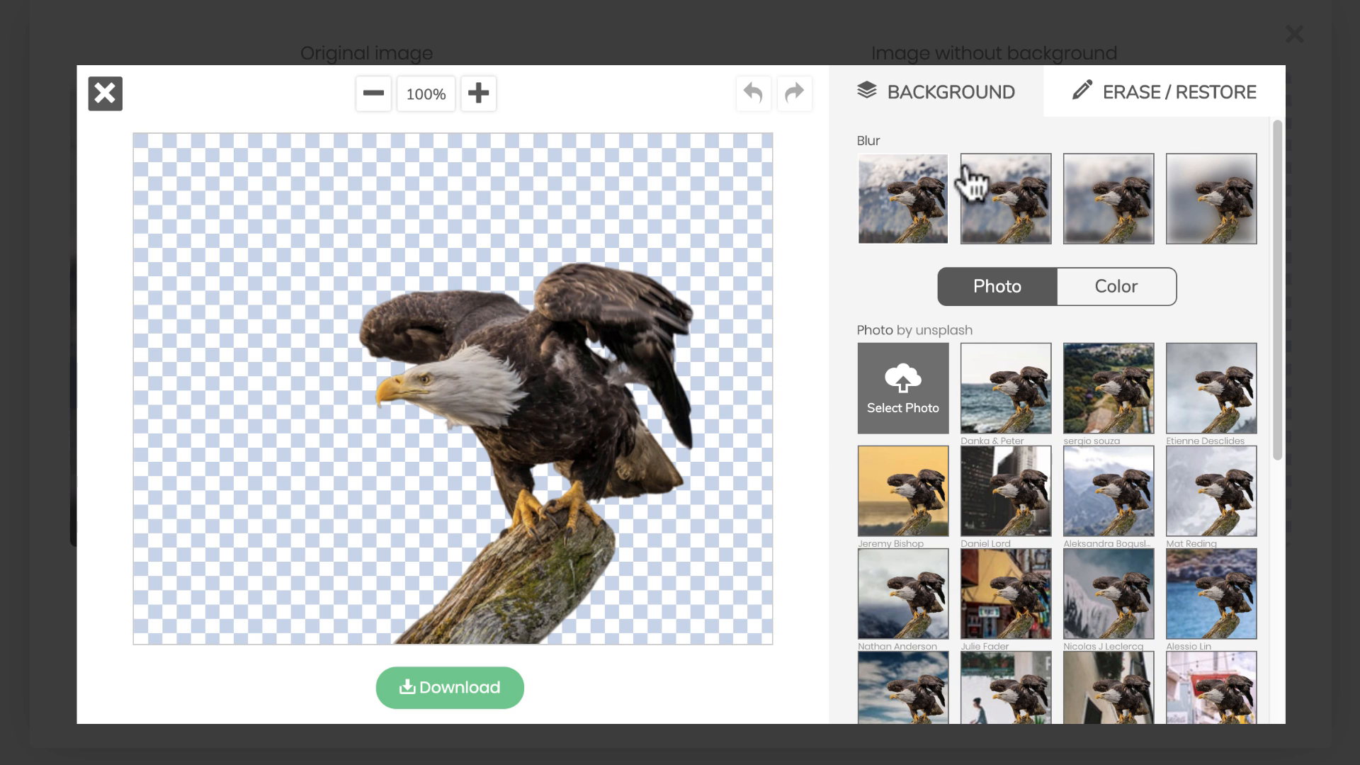
pyautogui.moveTo(976, 444)
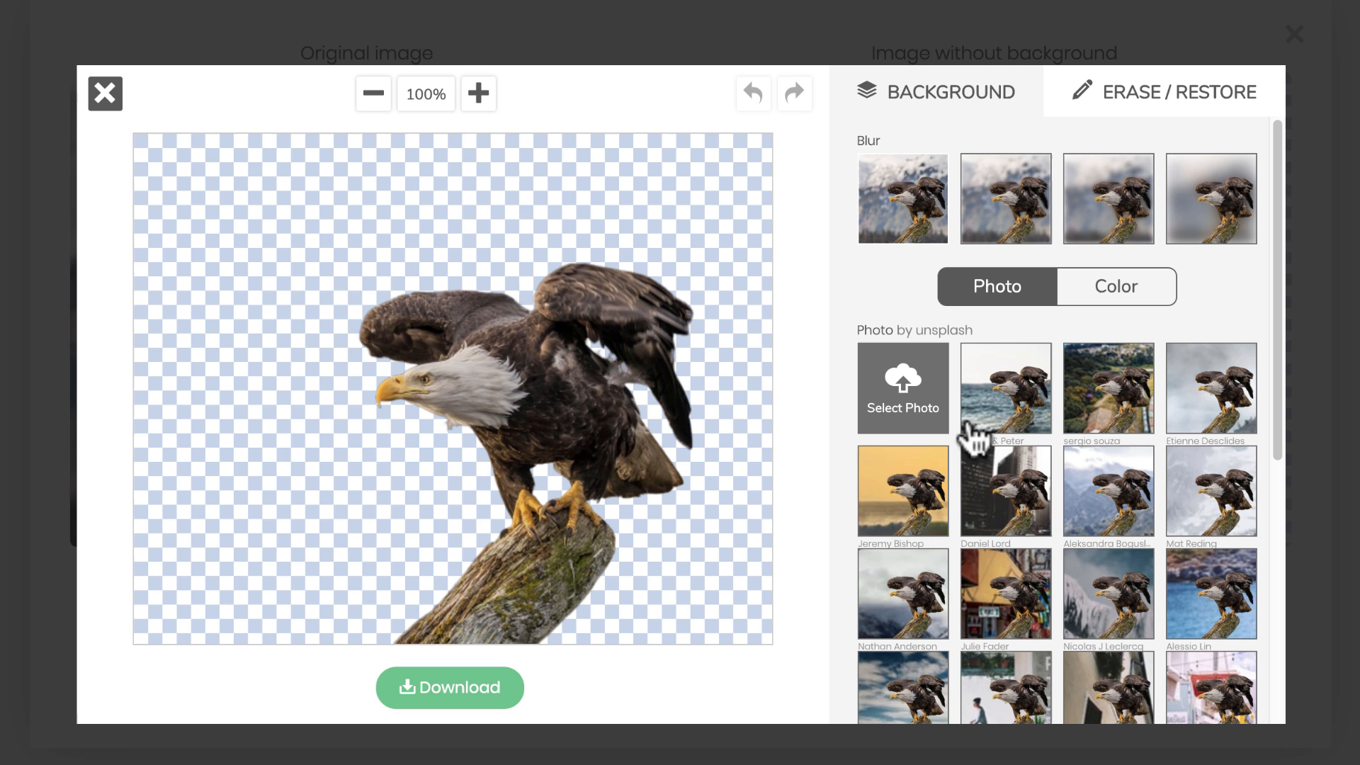
# Step: Browse the background options, then switch to the Erase/Restore brush tab
pyautogui.scroll(-3)
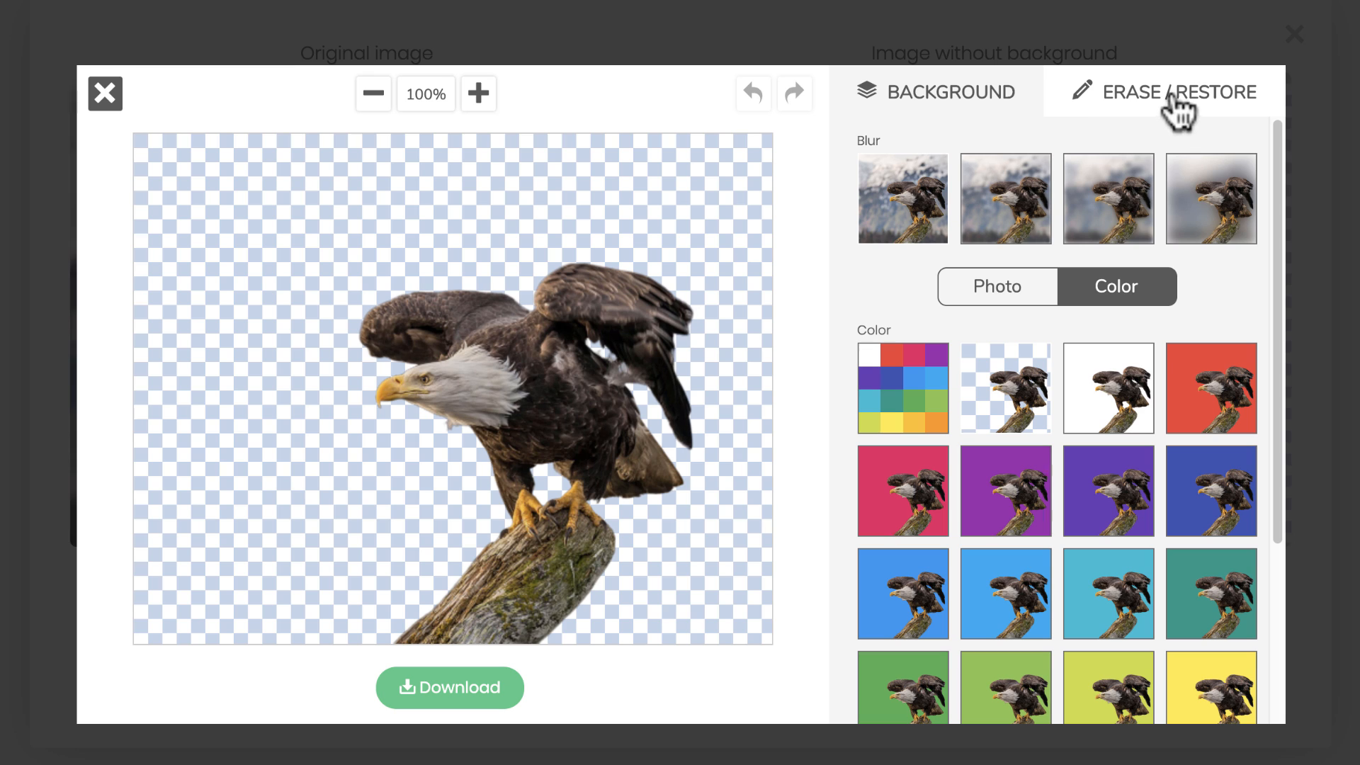
pyautogui.click(1176, 92)
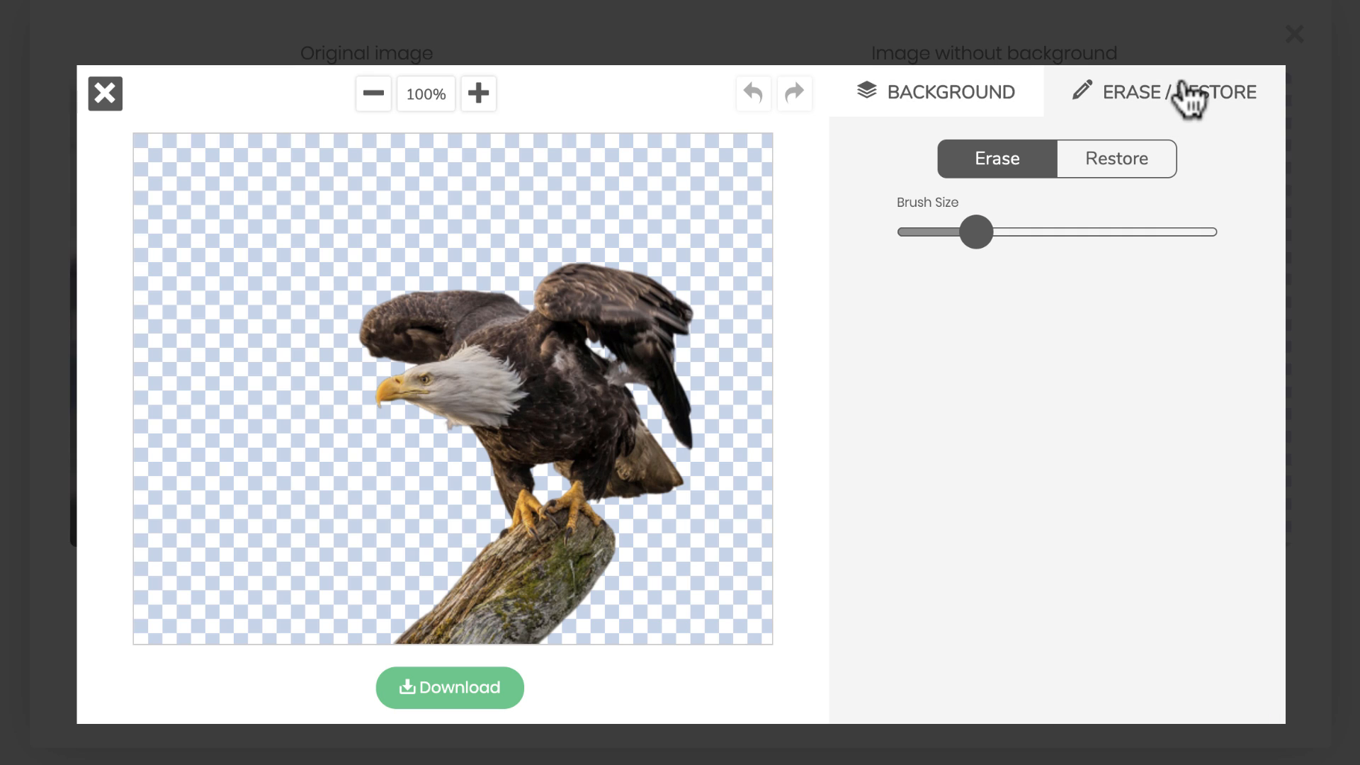
pyautogui.moveTo(688, 116)
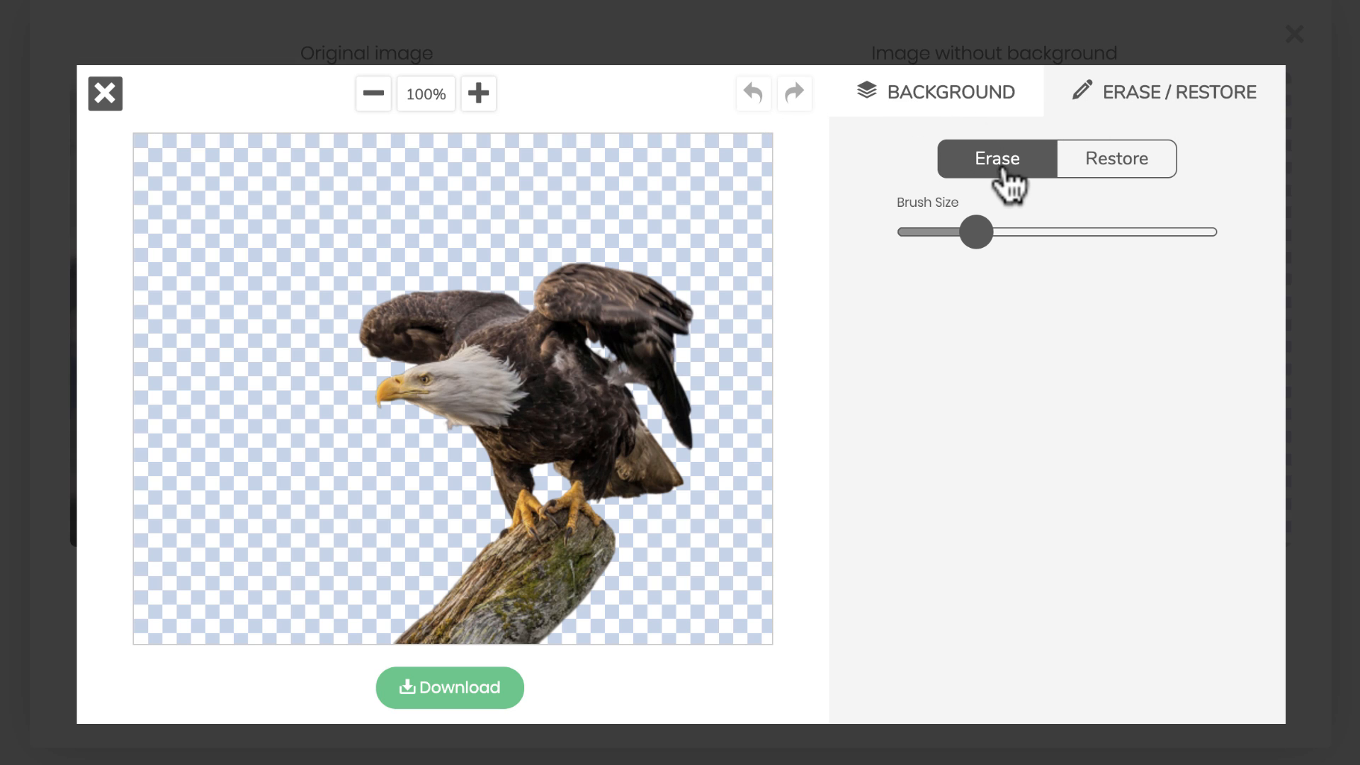
pyautogui.moveTo(1006, 190)
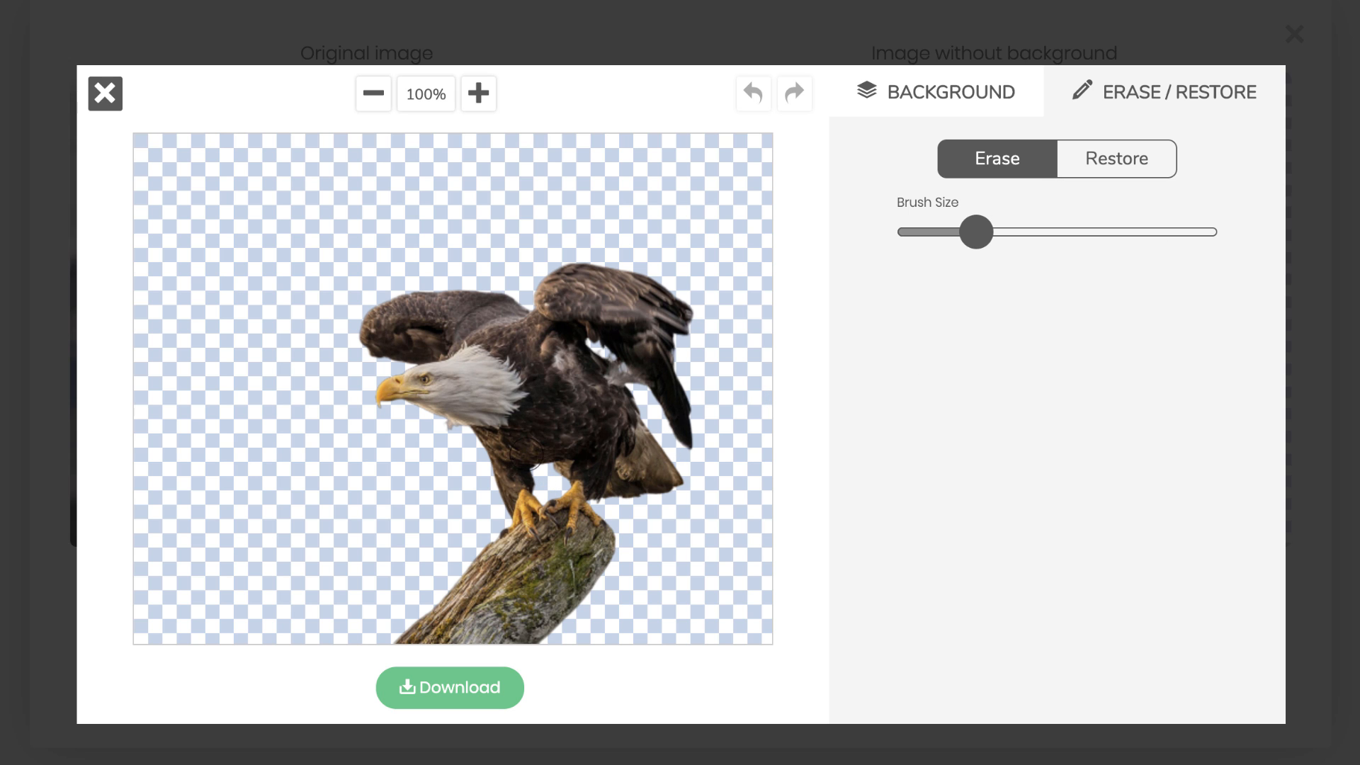
# Step: Zoom in, set the smallest erase brush, and erase a patch beside the beak
pyautogui.click(478, 93)
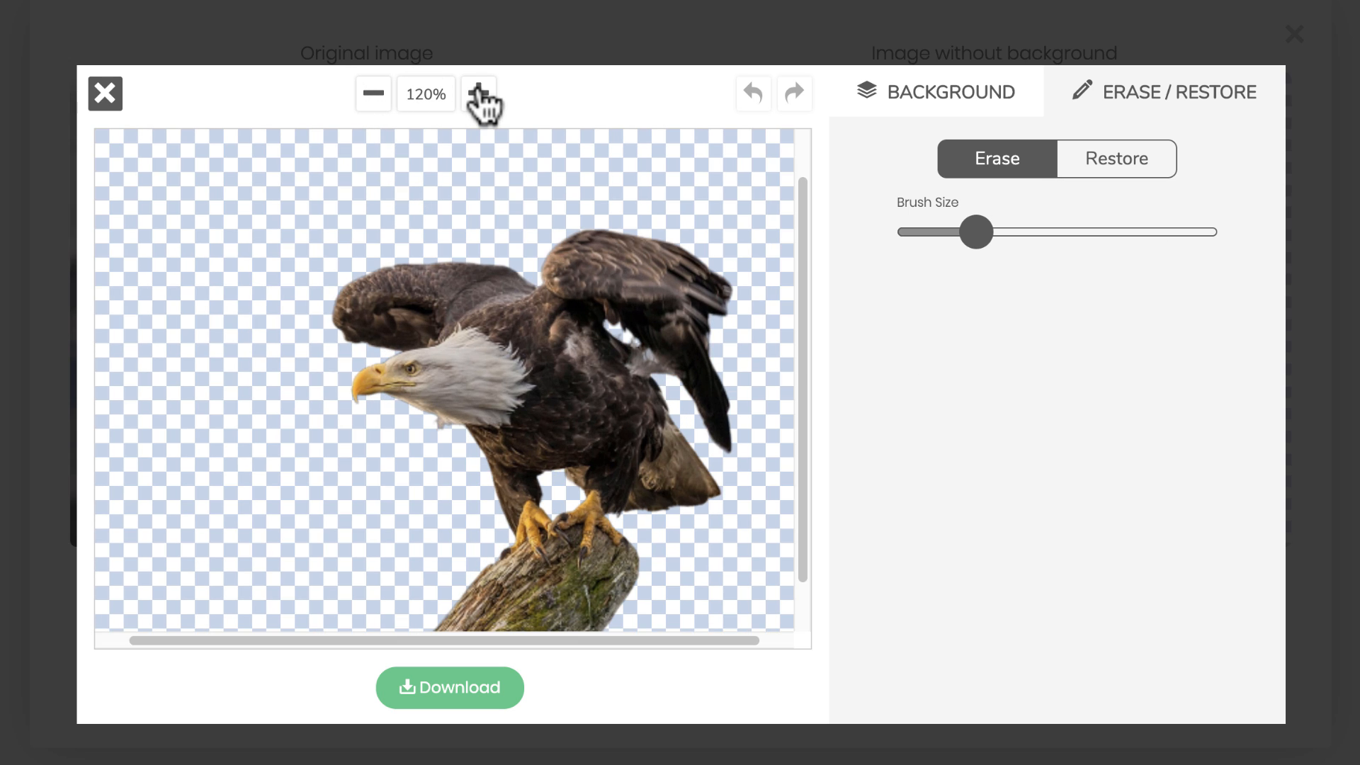
pyautogui.click(476, 94)
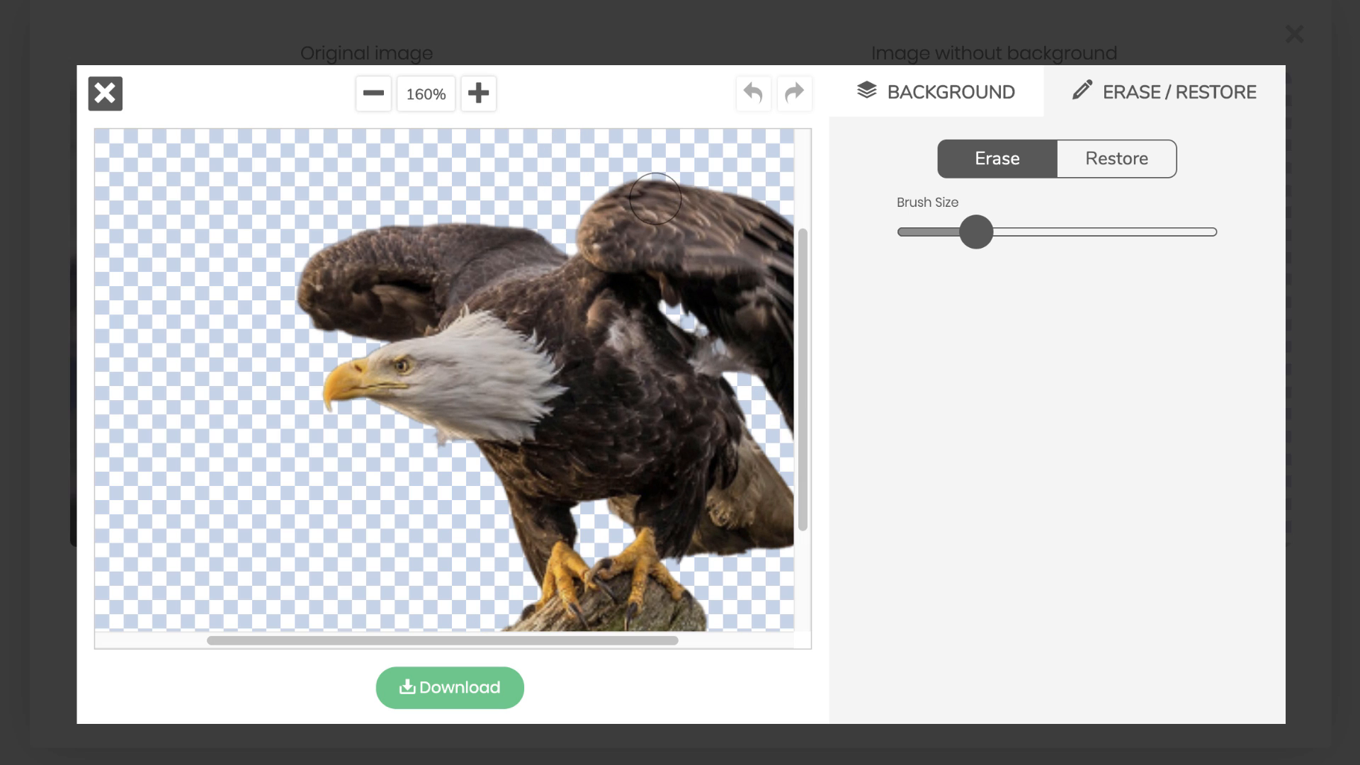
pyautogui.moveTo(741, 371)
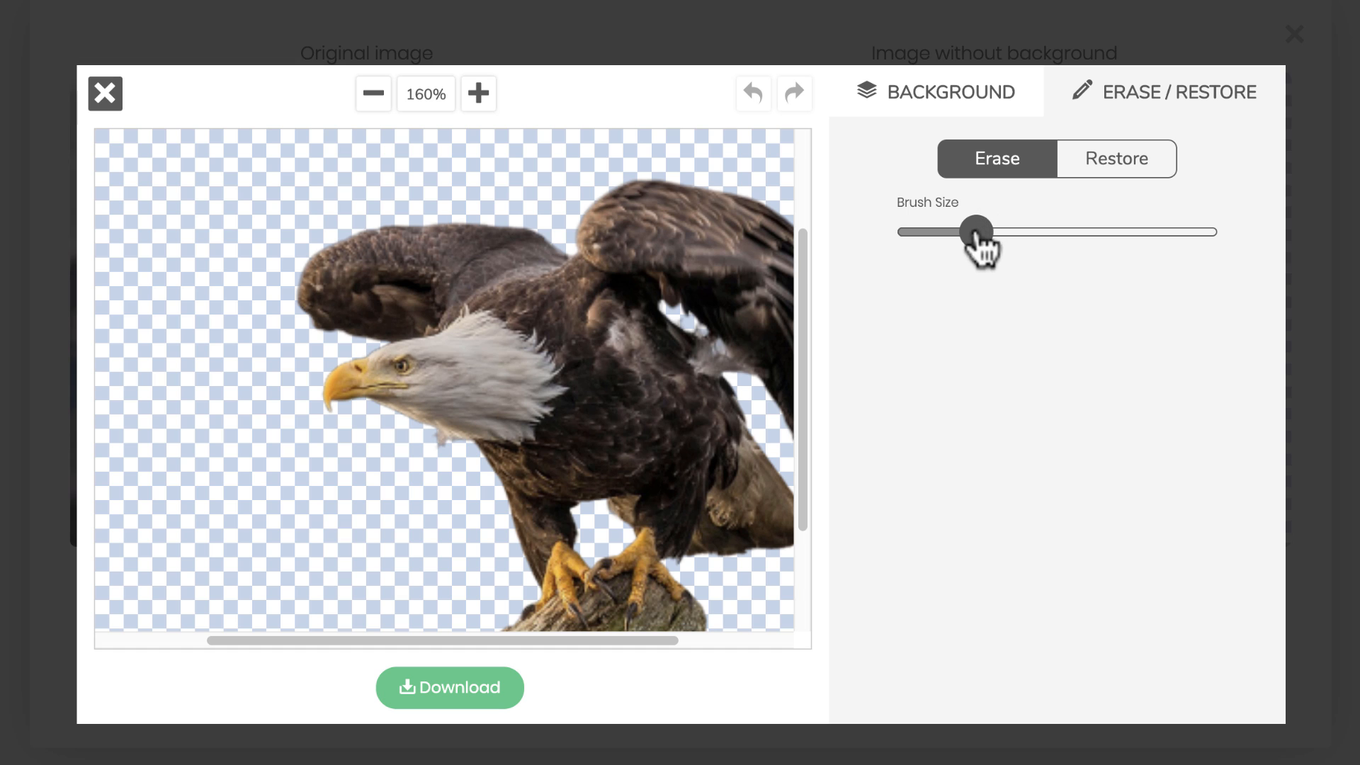
pyautogui.moveTo(976, 232); pyautogui.dragTo(915, 232)
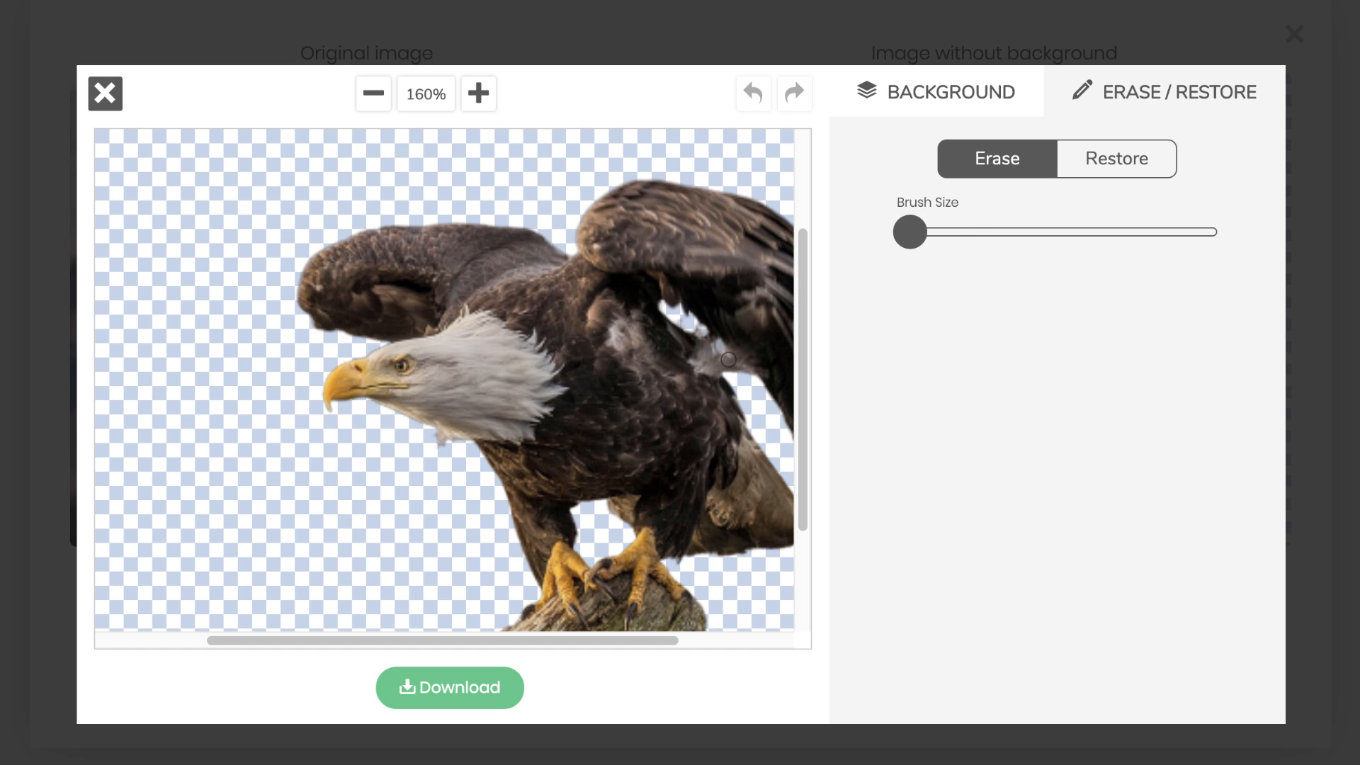
pyautogui.moveTo(730, 360); pyautogui.dragTo(714, 349)
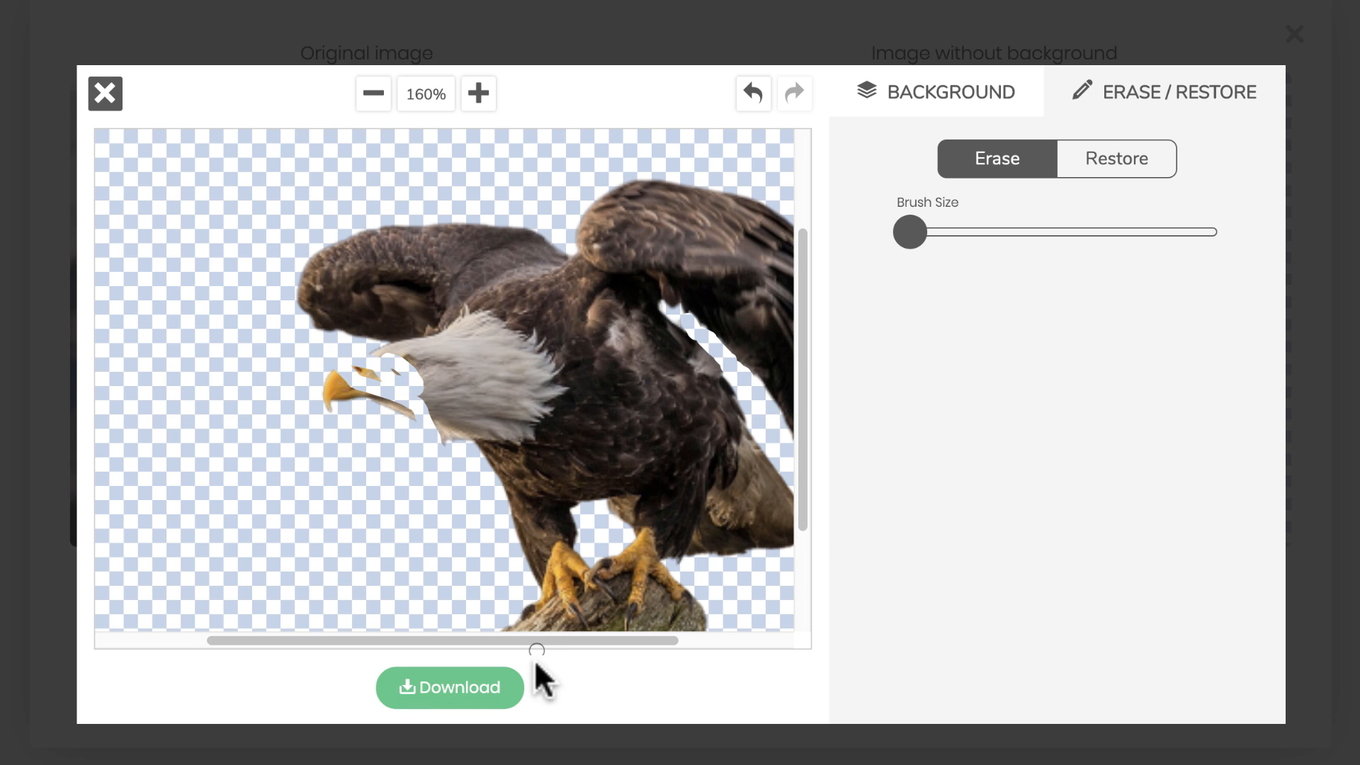
pyautogui.moveTo(1114, 158)
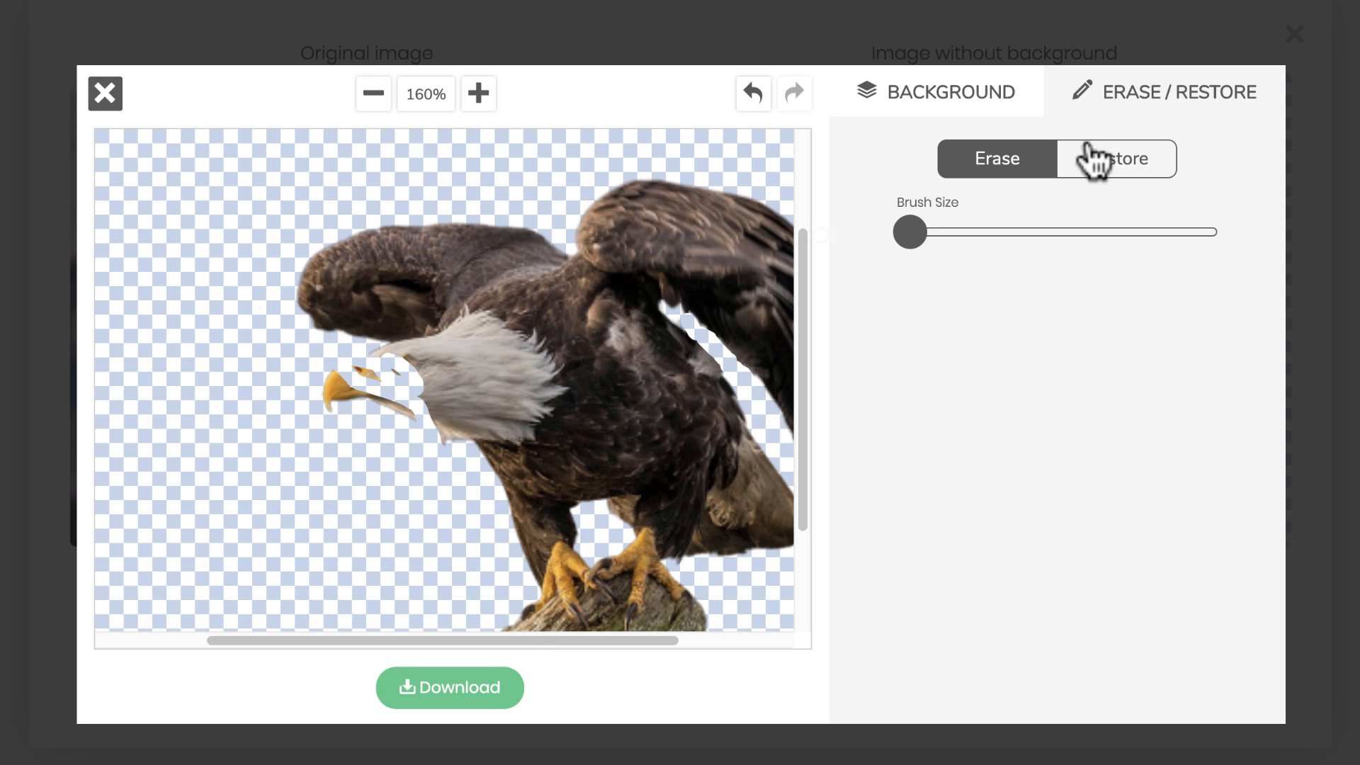
# Step: Restore the erased eye, head and beak area with a larger Restore brush
pyautogui.click(1116, 159)
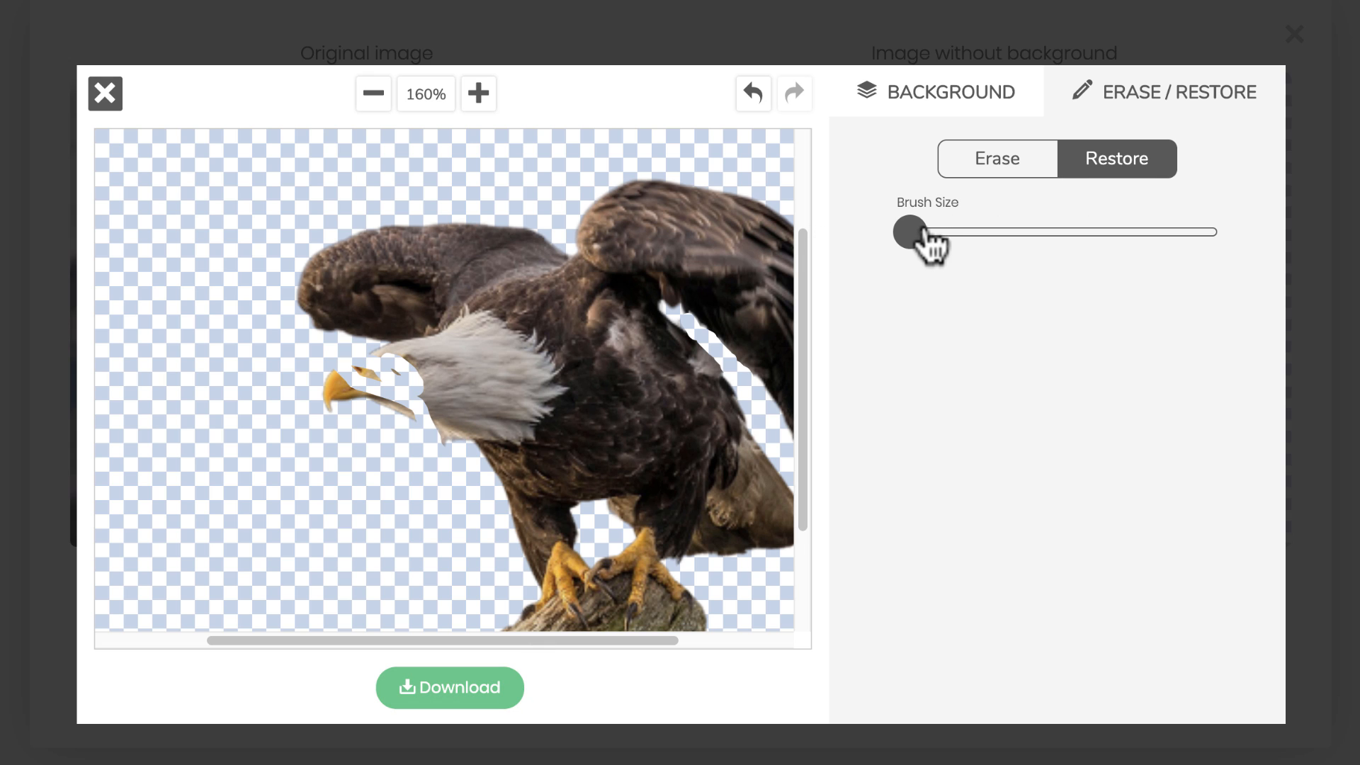
pyautogui.moveTo(907, 232); pyautogui.dragTo(932, 232)
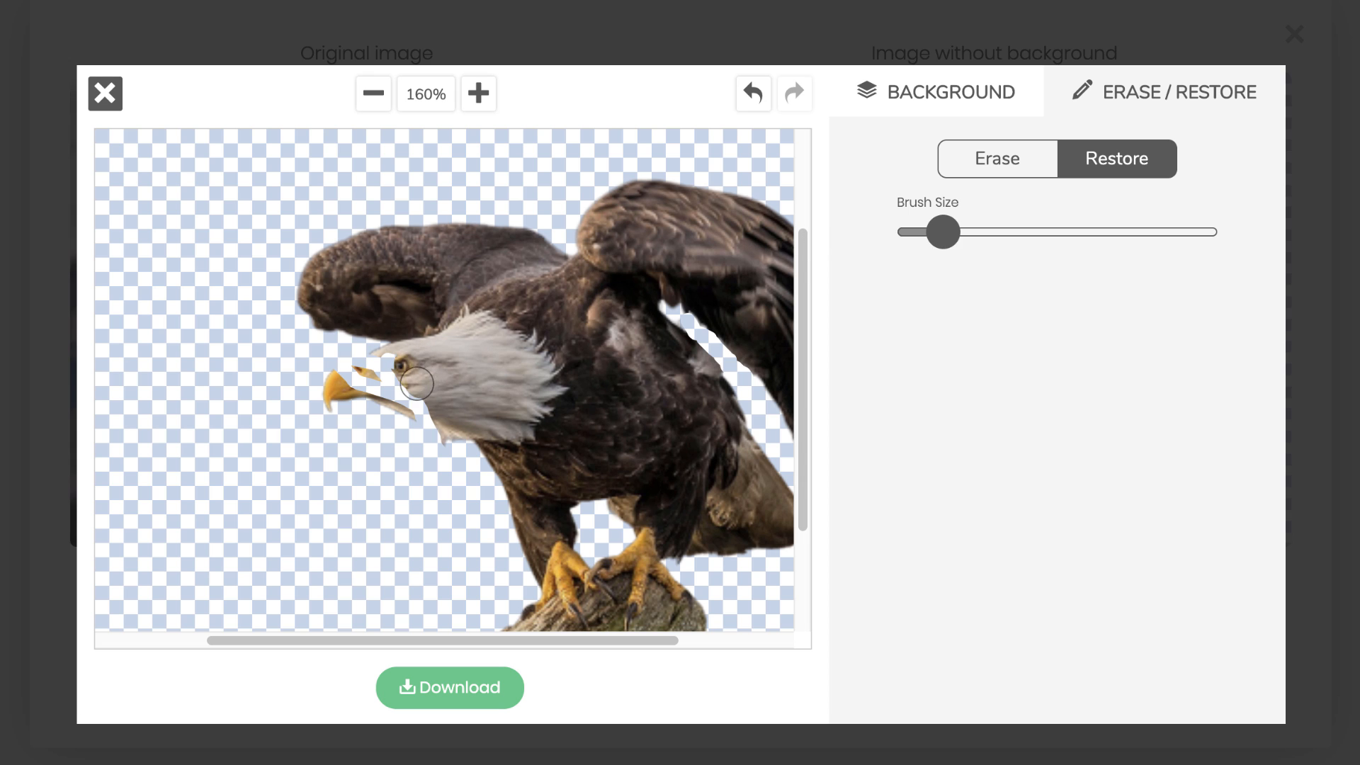
pyautogui.moveTo(414, 382); pyautogui.dragTo(441, 401)
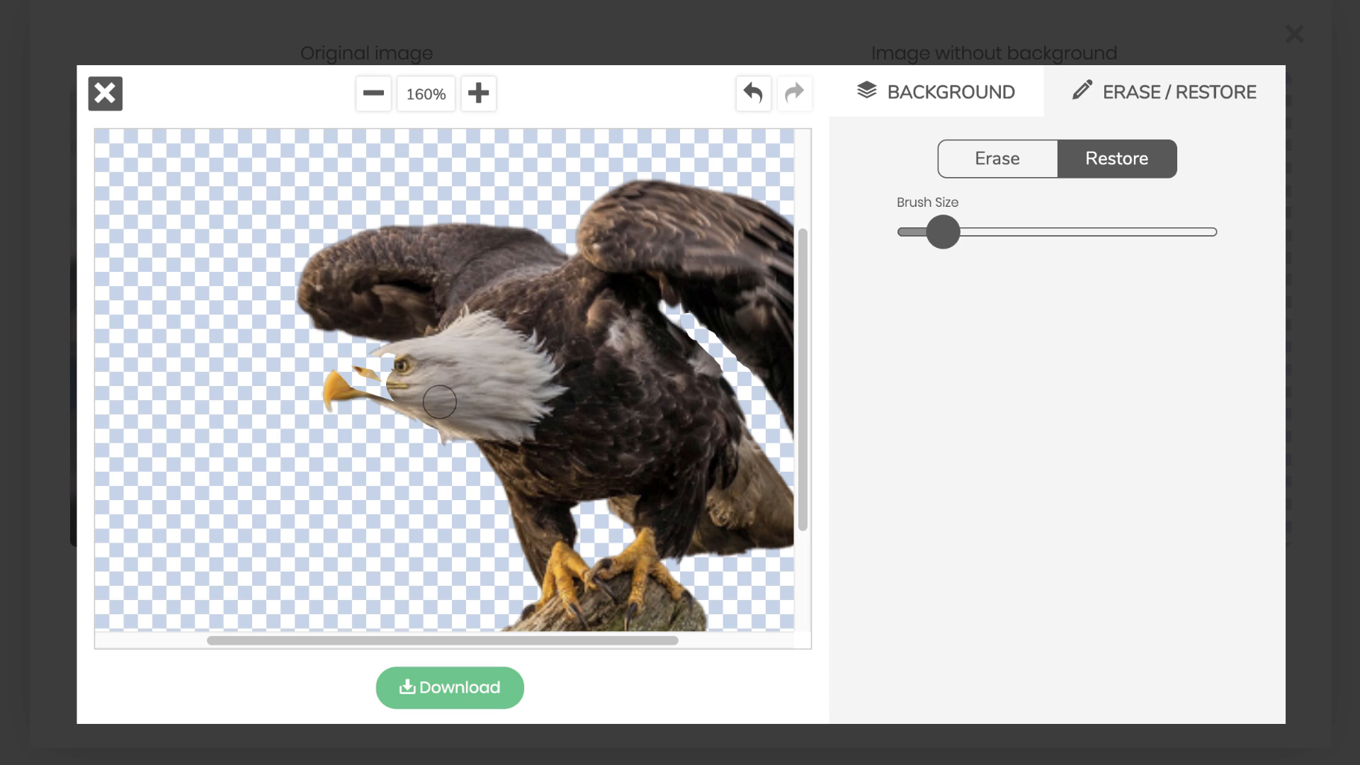
pyautogui.moveTo(438, 402); pyautogui.dragTo(362, 375)
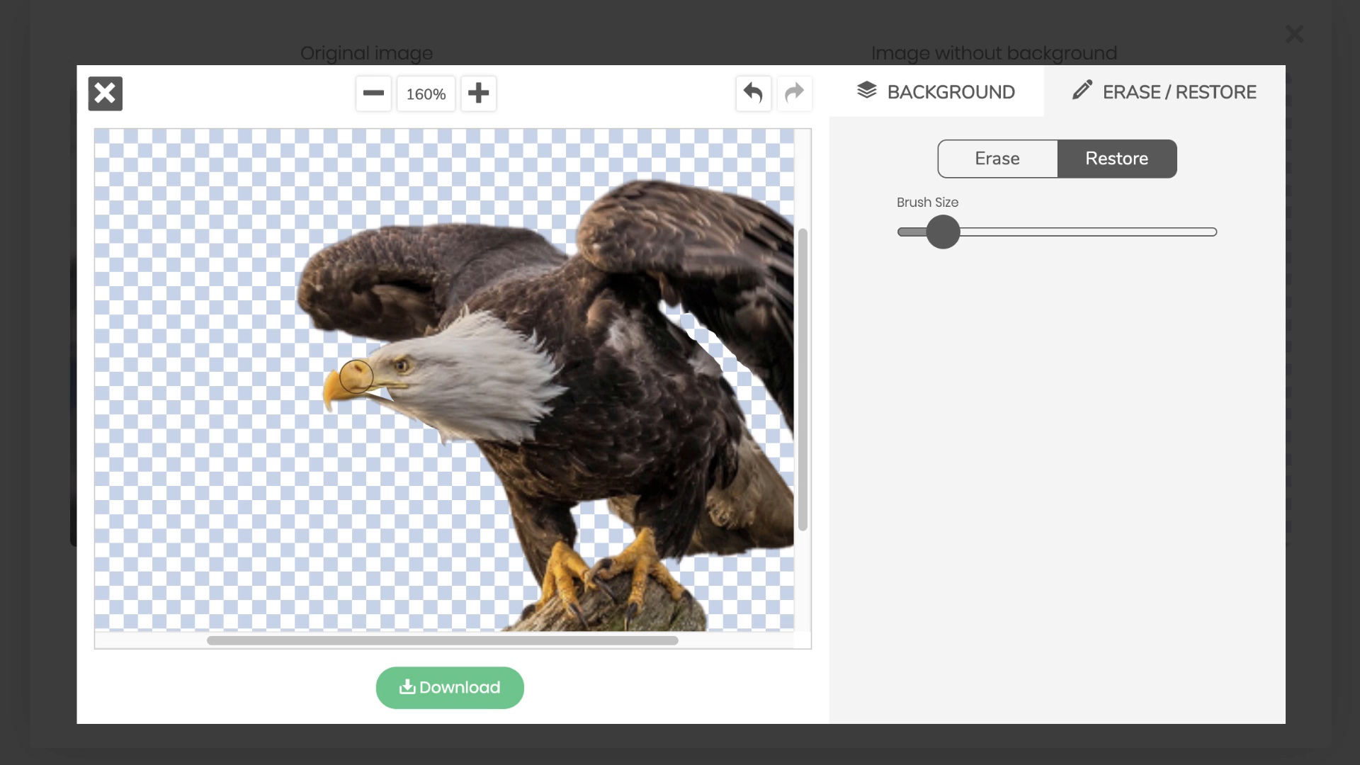
pyautogui.moveTo(479, 355)
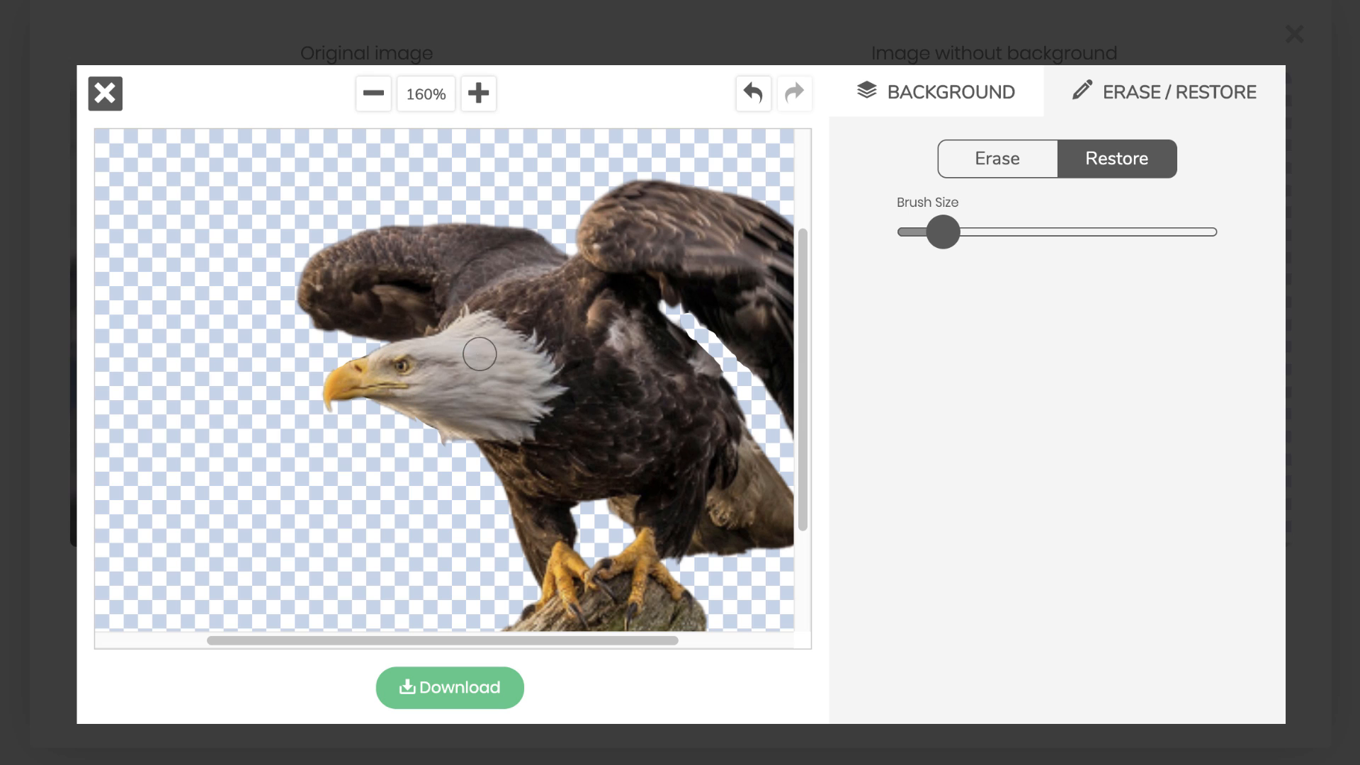
pyautogui.moveTo(479, 355); pyautogui.dragTo(347, 394)
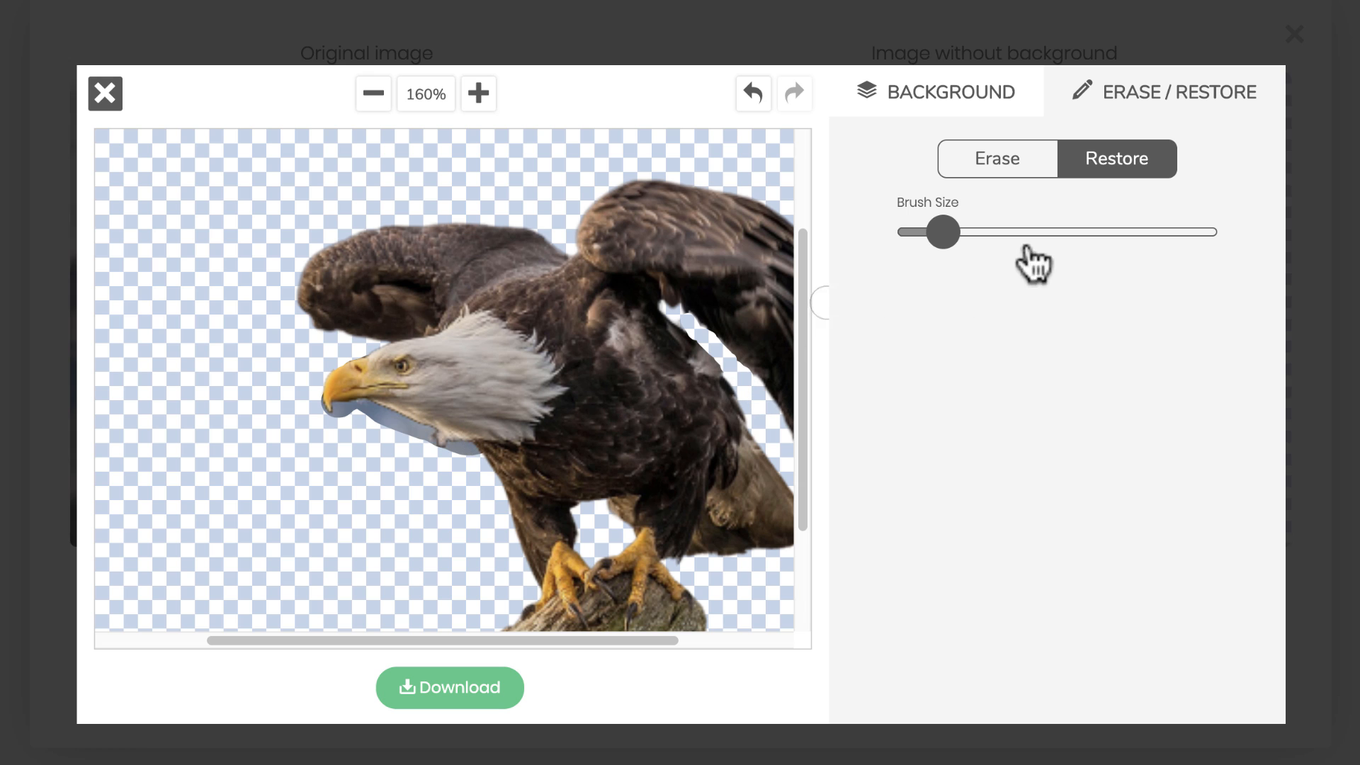
# Step: Undo the stray restore stroke and download the finished perched eagle image
pyautogui.click(751, 93)
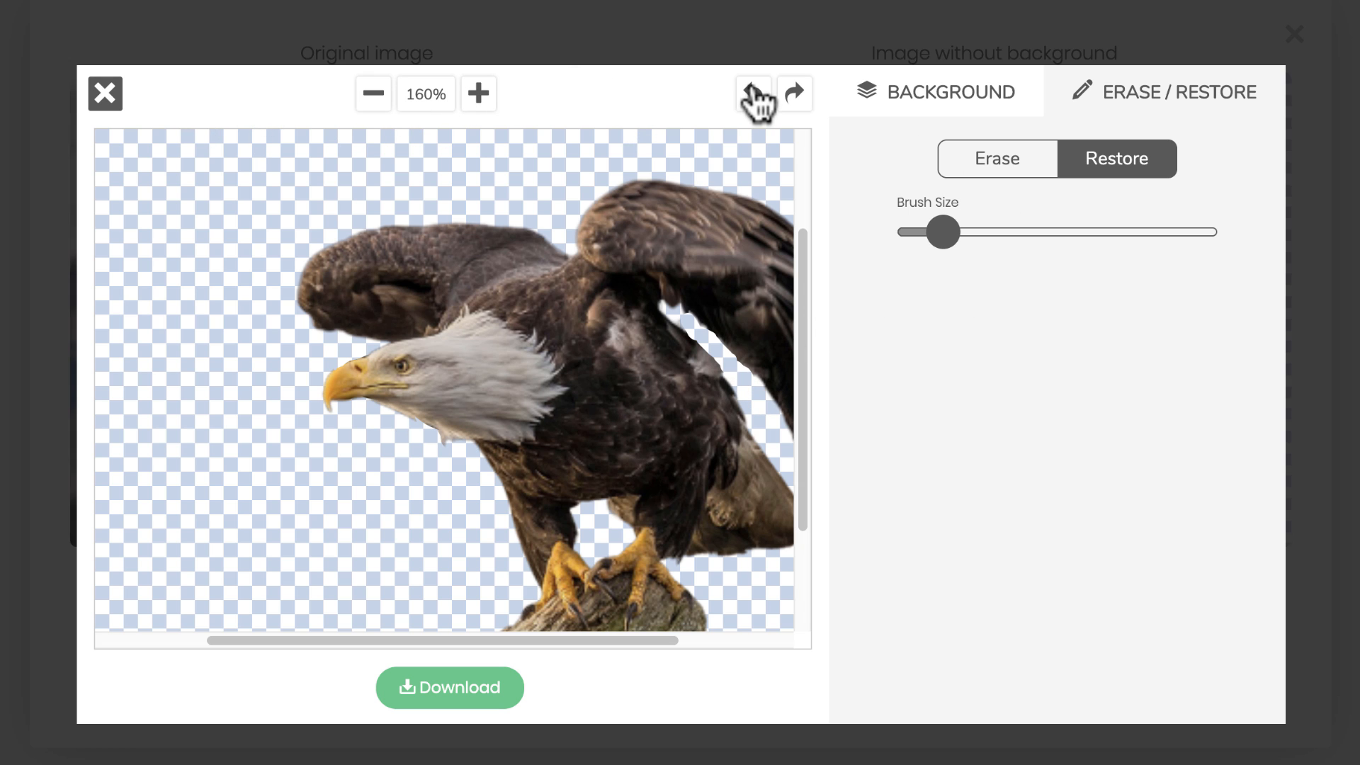
pyautogui.click(753, 93)
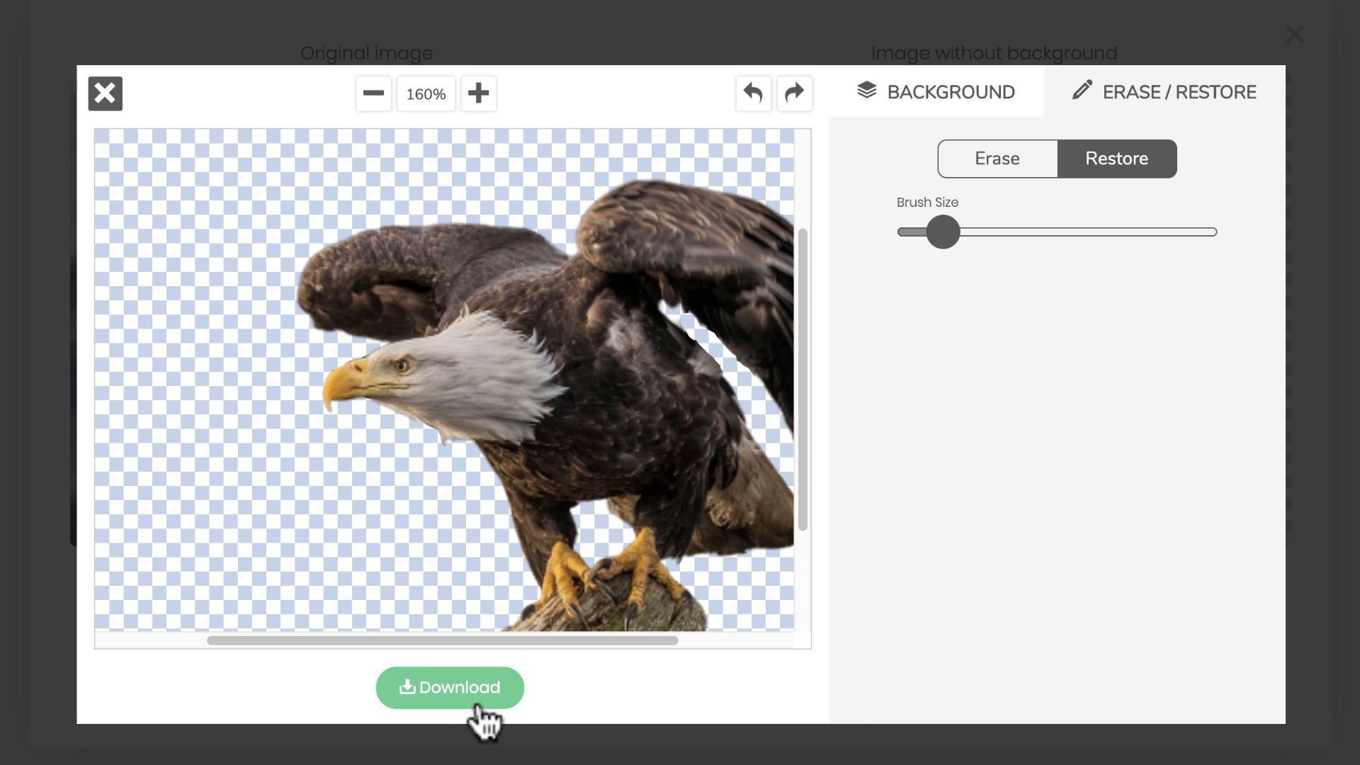
pyautogui.click(449, 687)
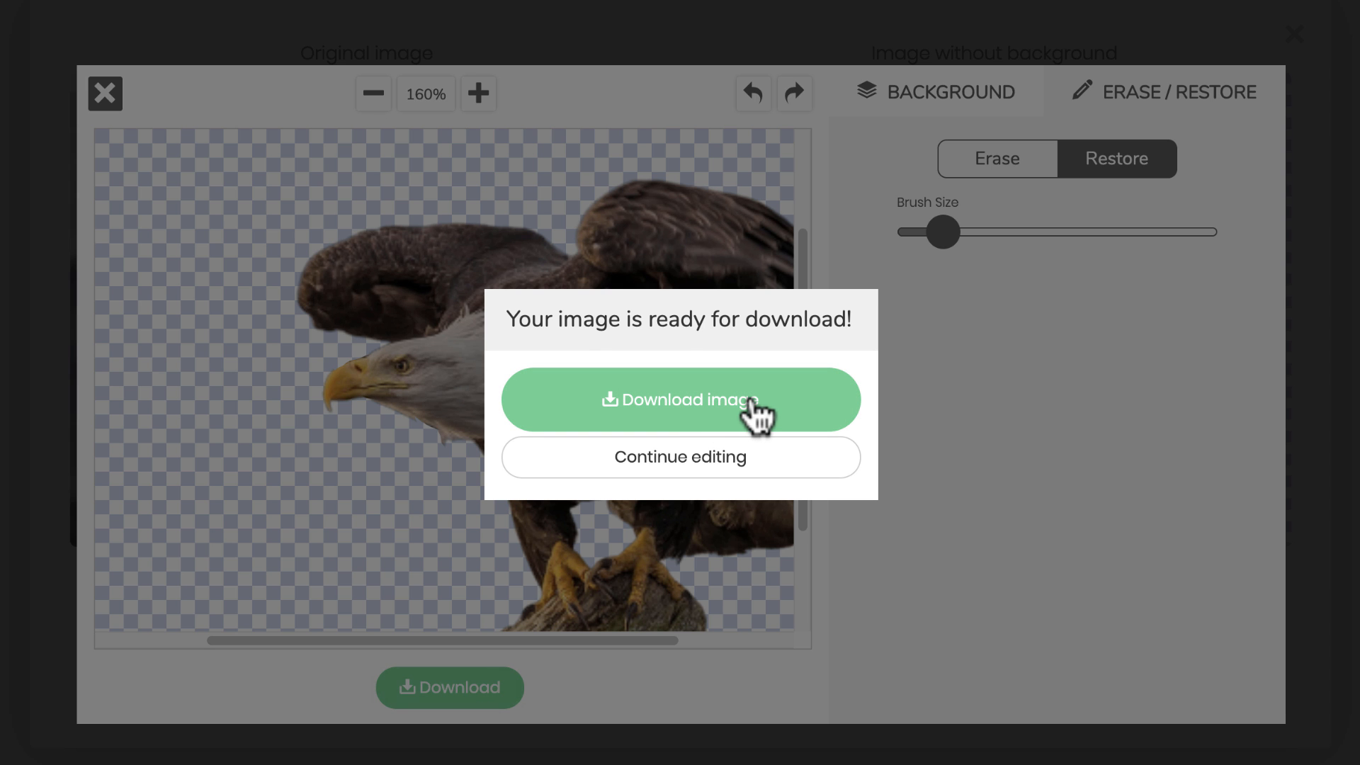
pyautogui.click(680, 400)
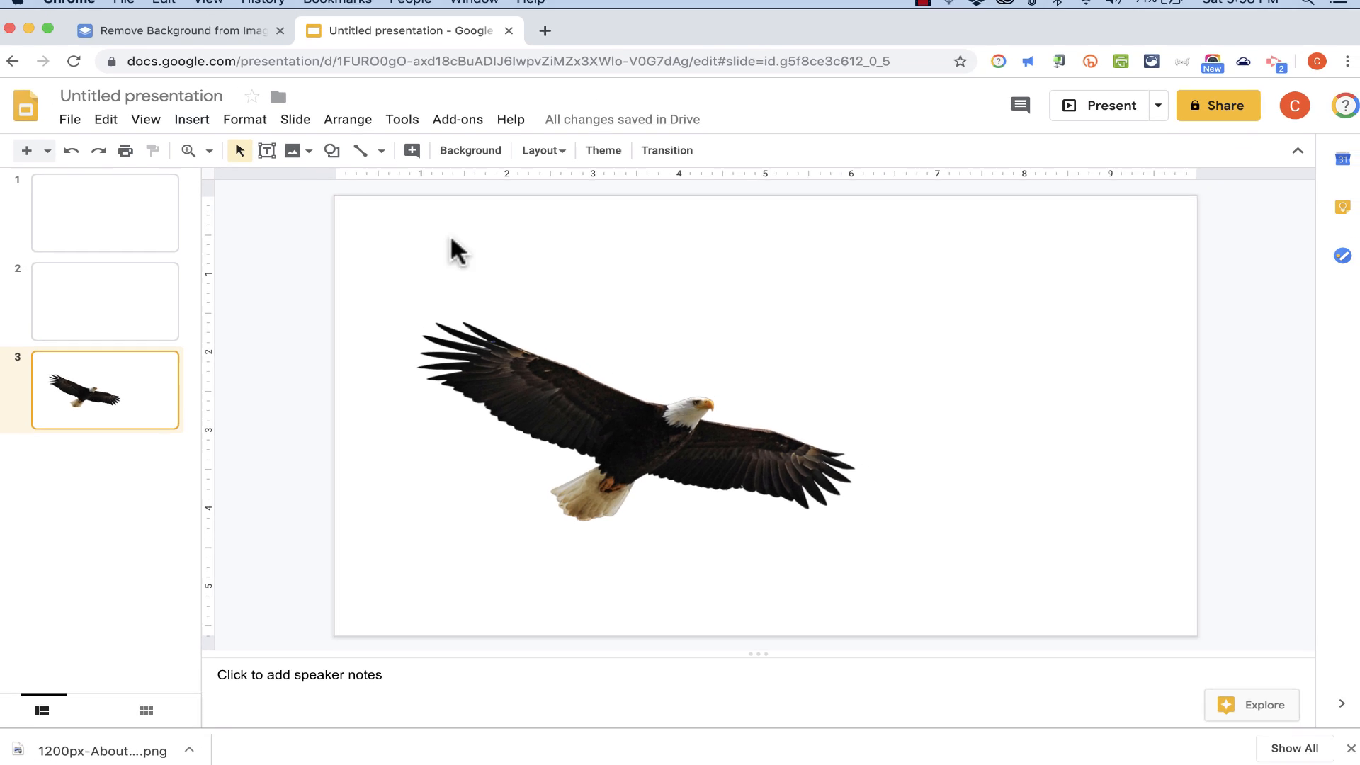
# Step: Upload the eagle portrait and perched eagle PNGs onto slide 3 and arrange the collage
pyautogui.click(197, 121)
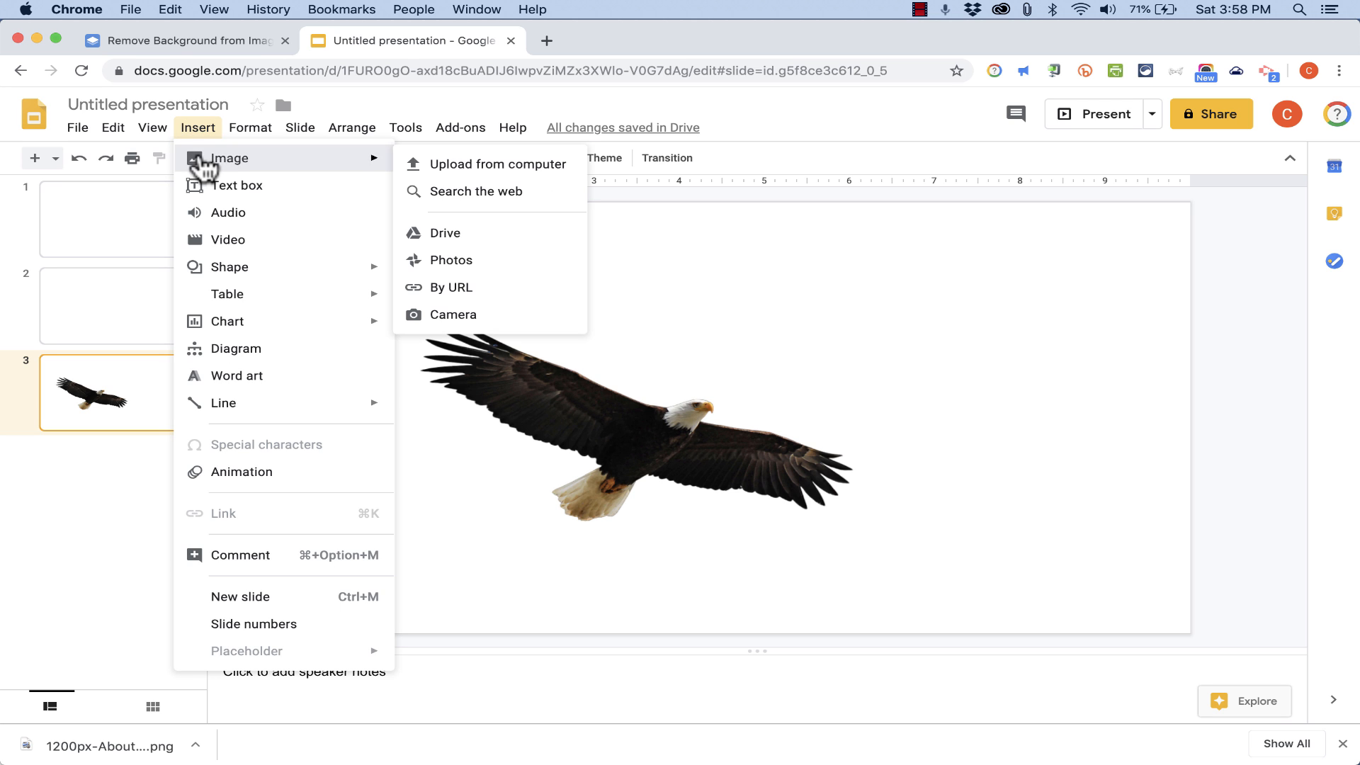
pyautogui.click(499, 164)
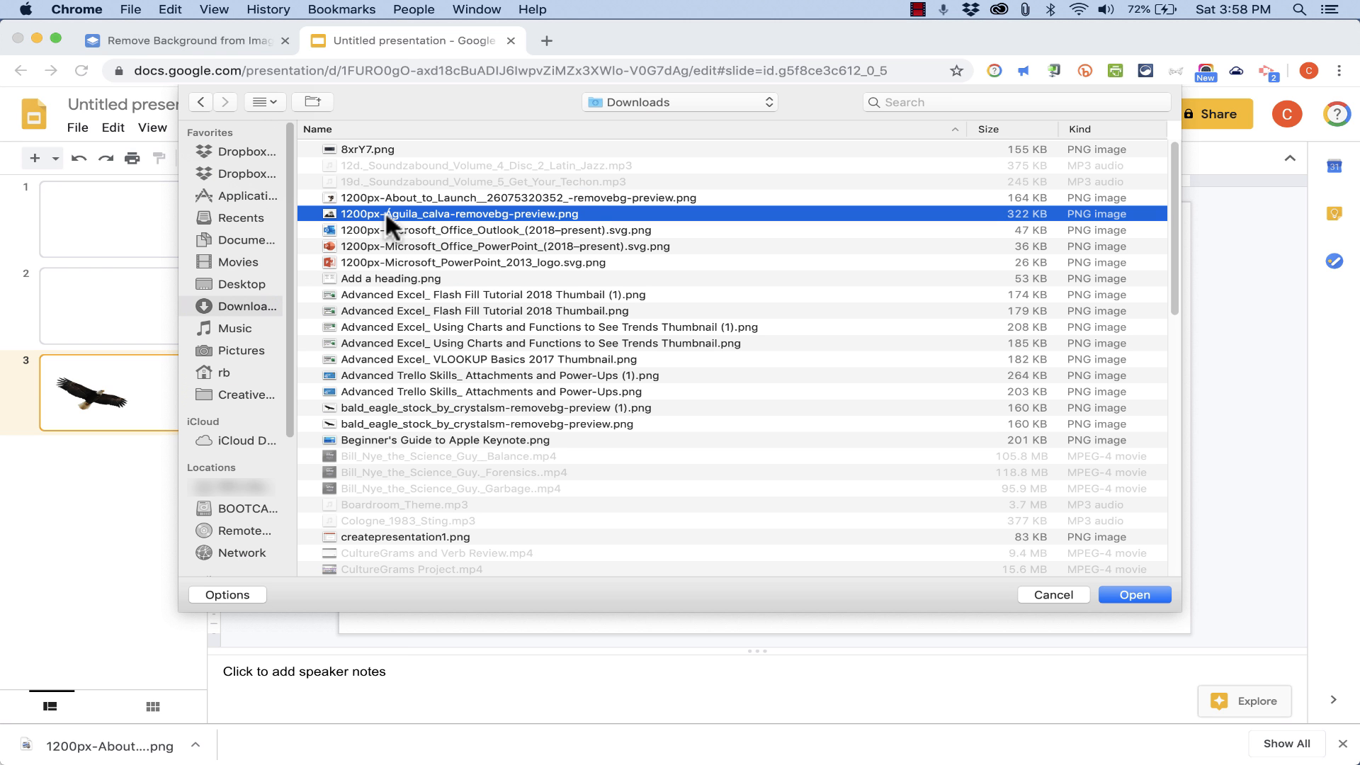
pyautogui.click(1133, 595)
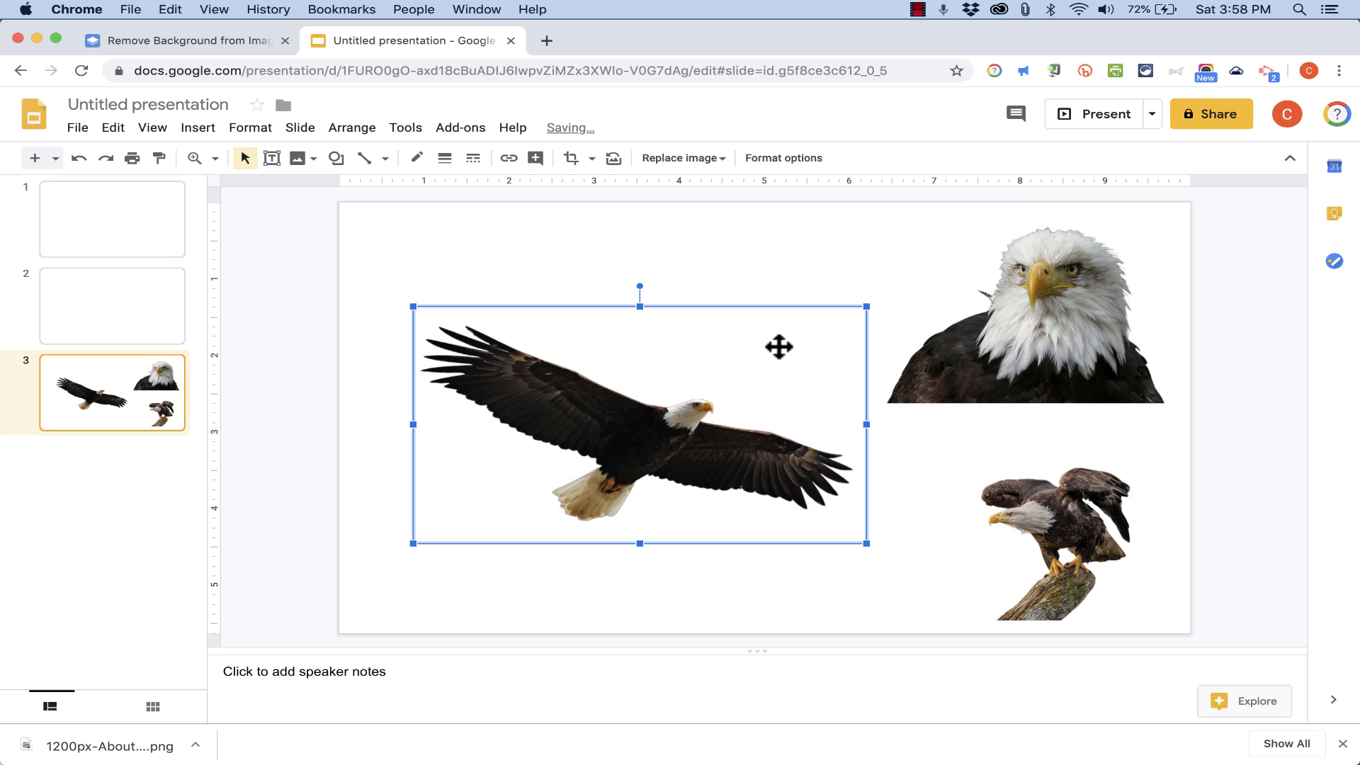
pyautogui.click(941, 545)
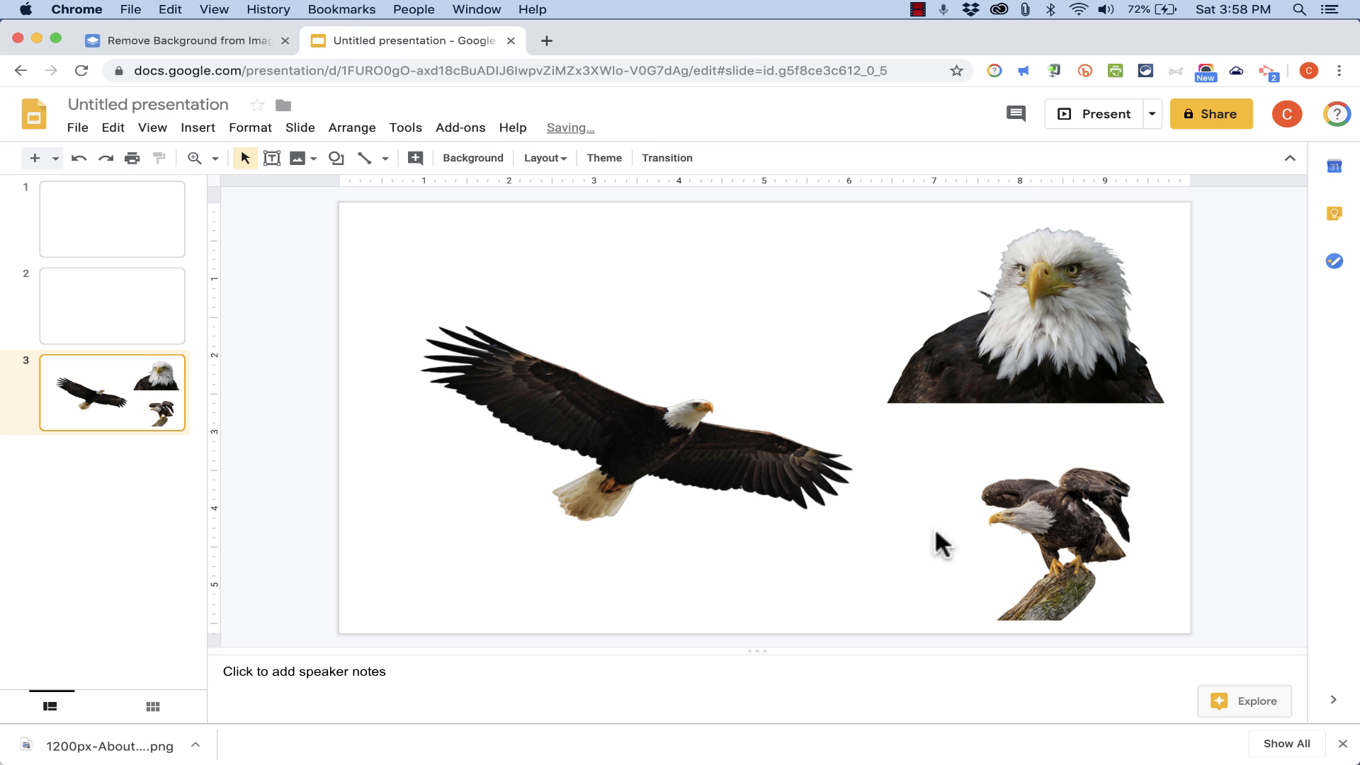
pyautogui.click(1036, 543)
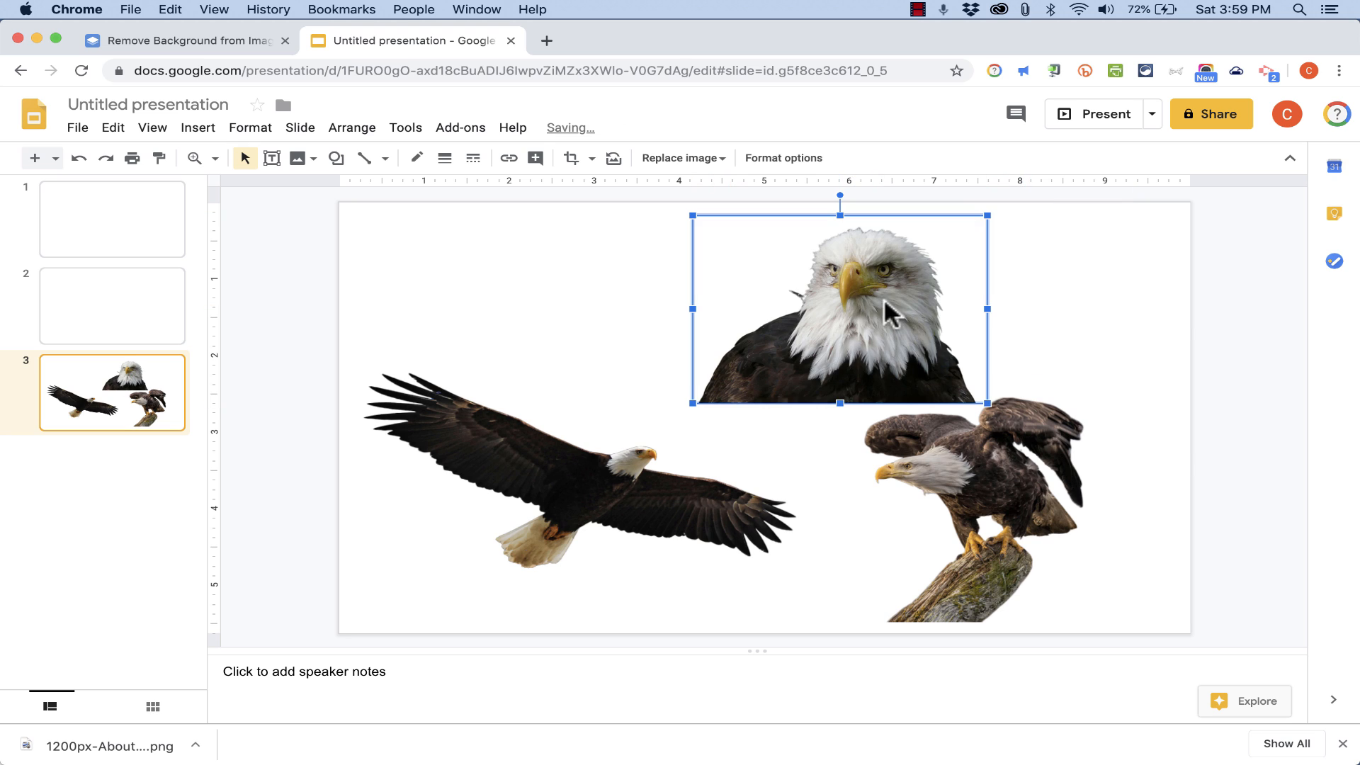
pyautogui.moveTo(1106, 313)
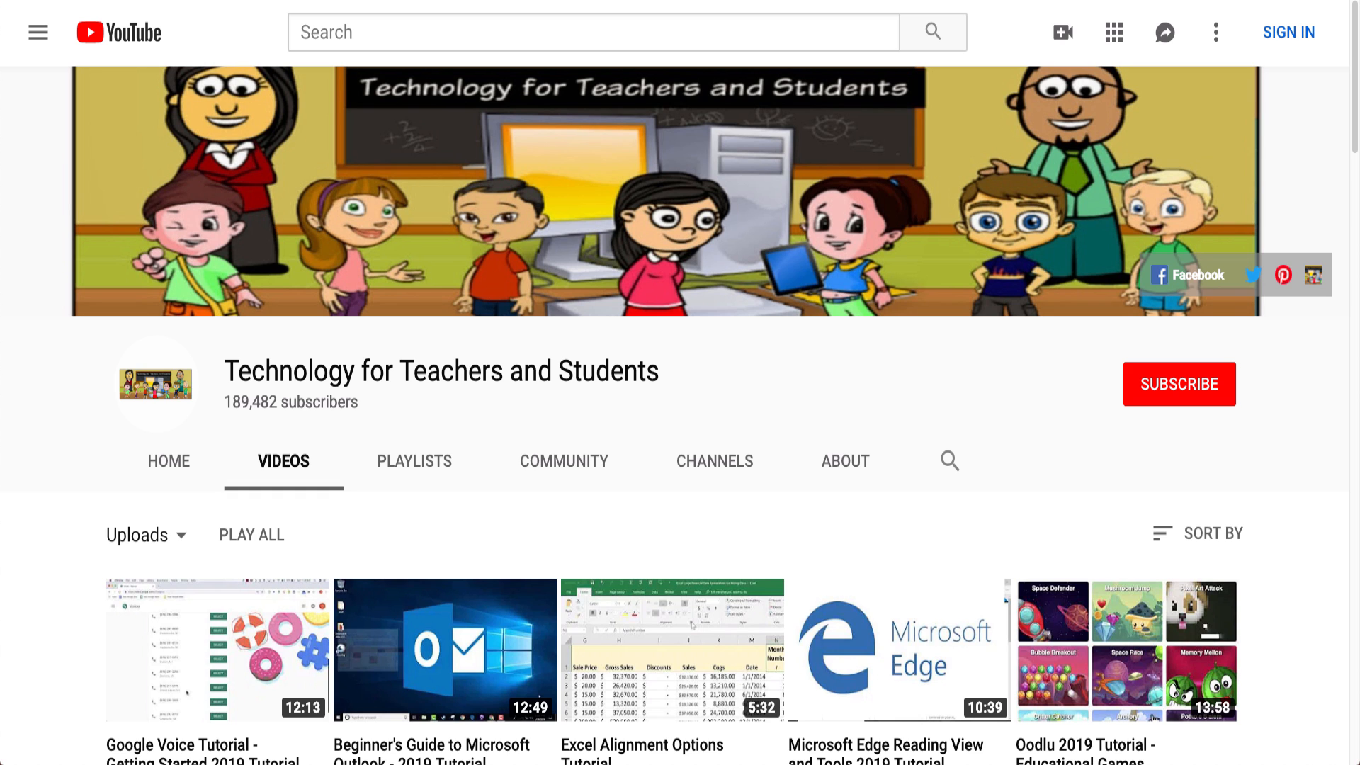
# Step: Subscribe to Technology for Teachers and Students from its Google Drive tutorial video
pyautogui.click(445, 649)
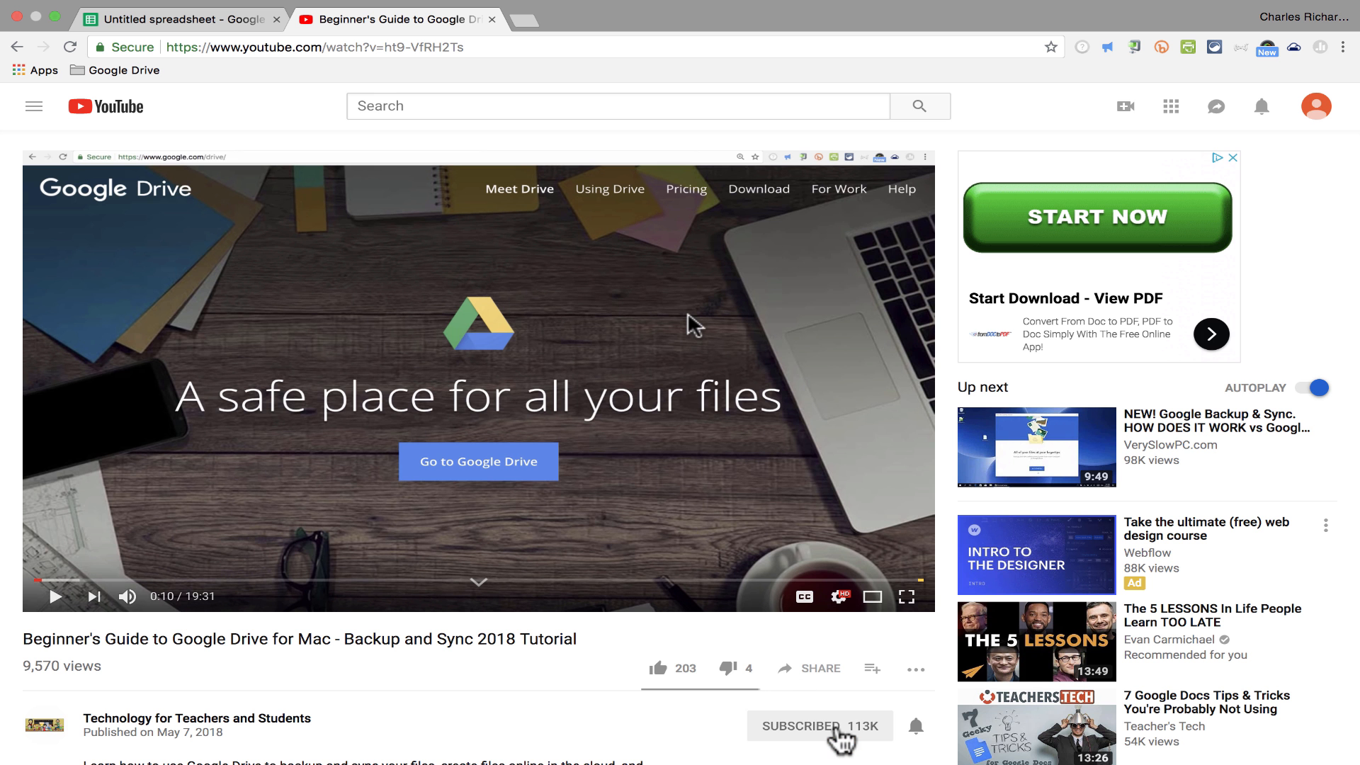
pyautogui.click(819, 726)
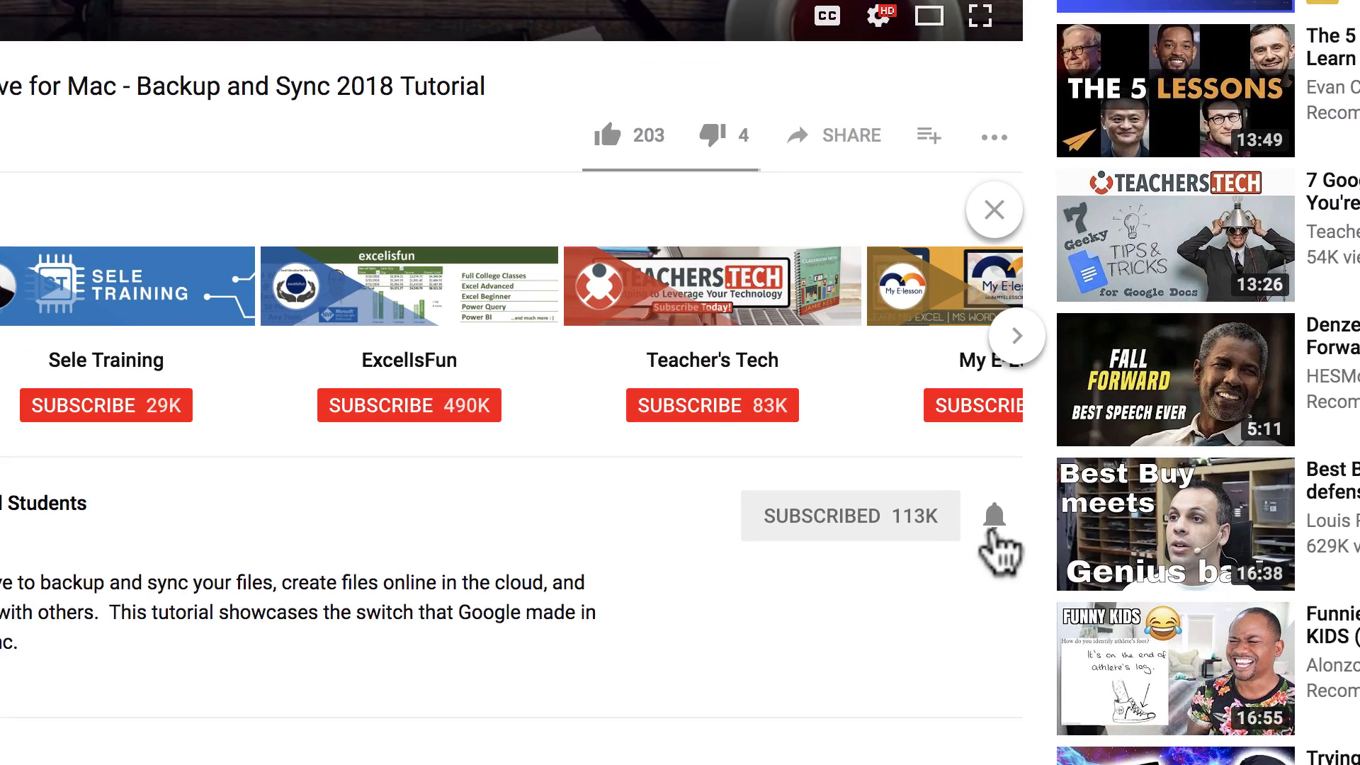
pyautogui.moveTo(1000, 518)
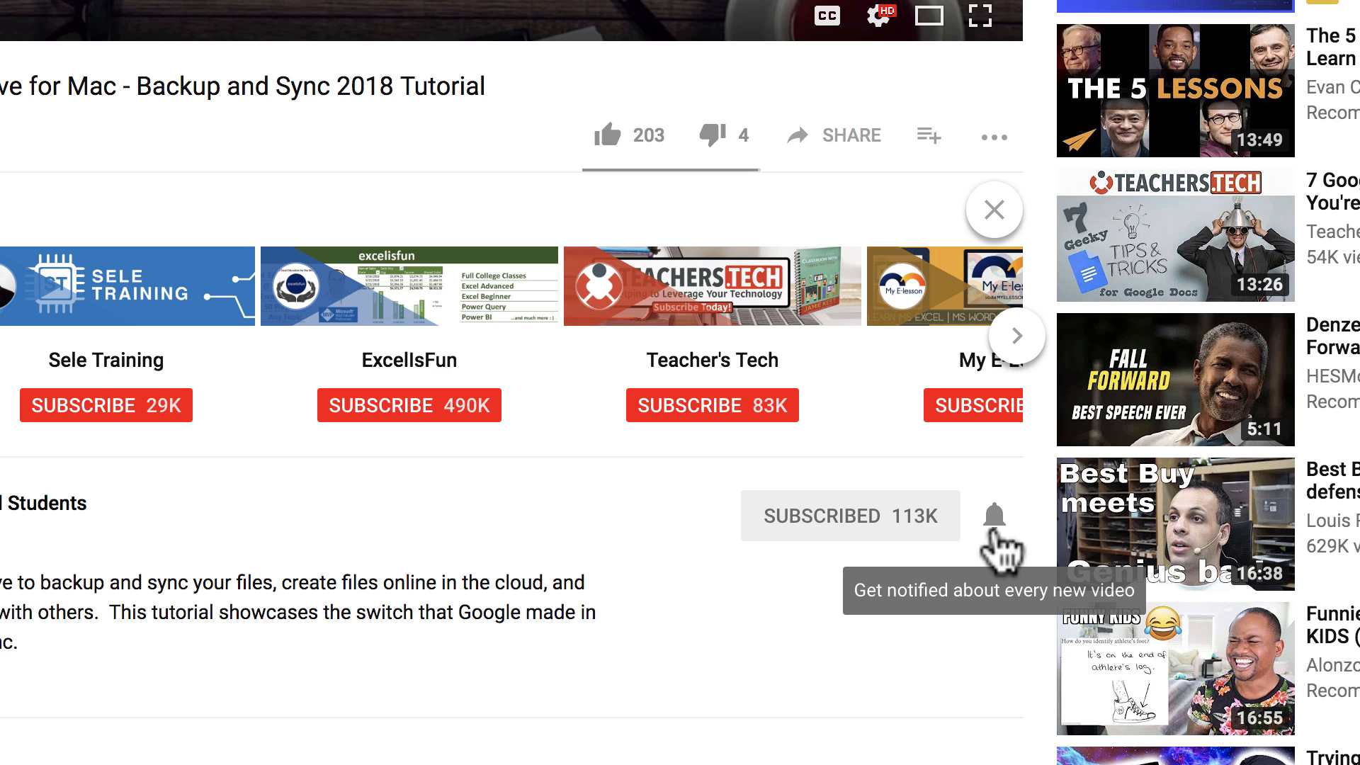